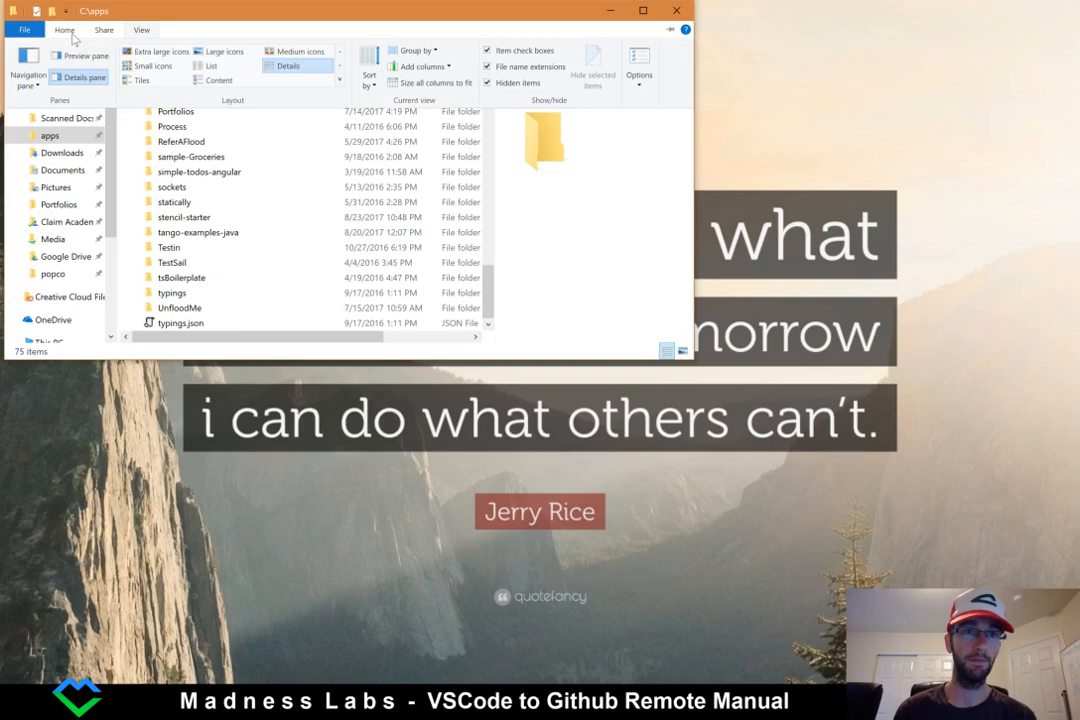
Create a new folder named SyncToGithub inside C:\apps and select it.
left_click(64, 30)
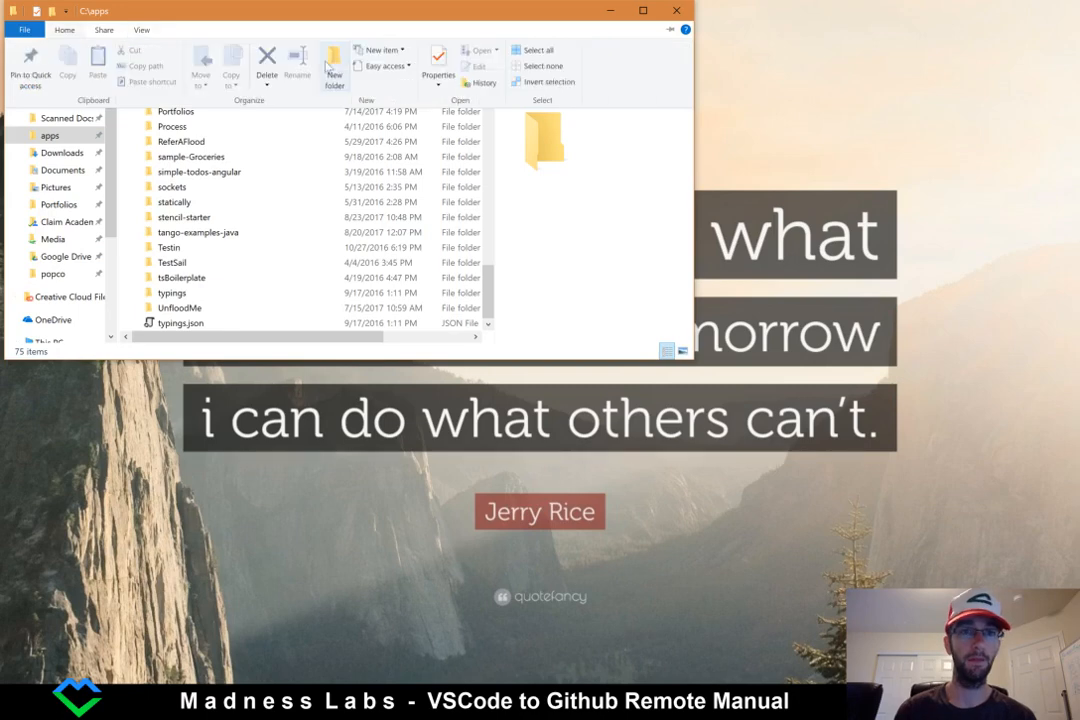
left_click(332, 62)
type("SyncToGith")
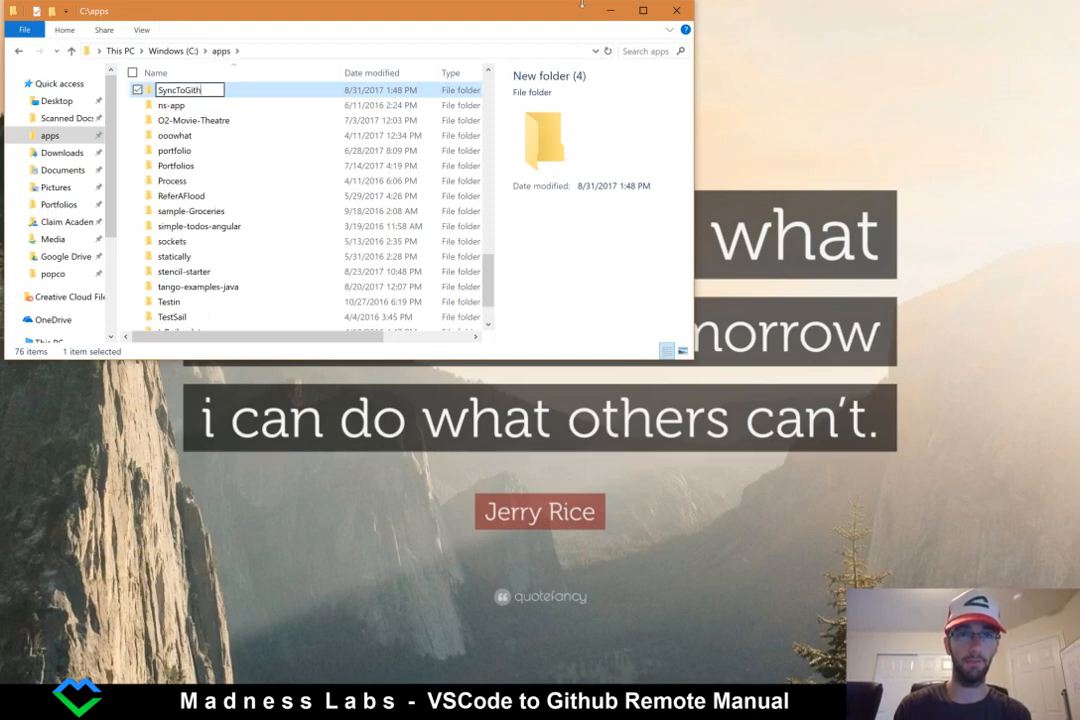
key("Enter")
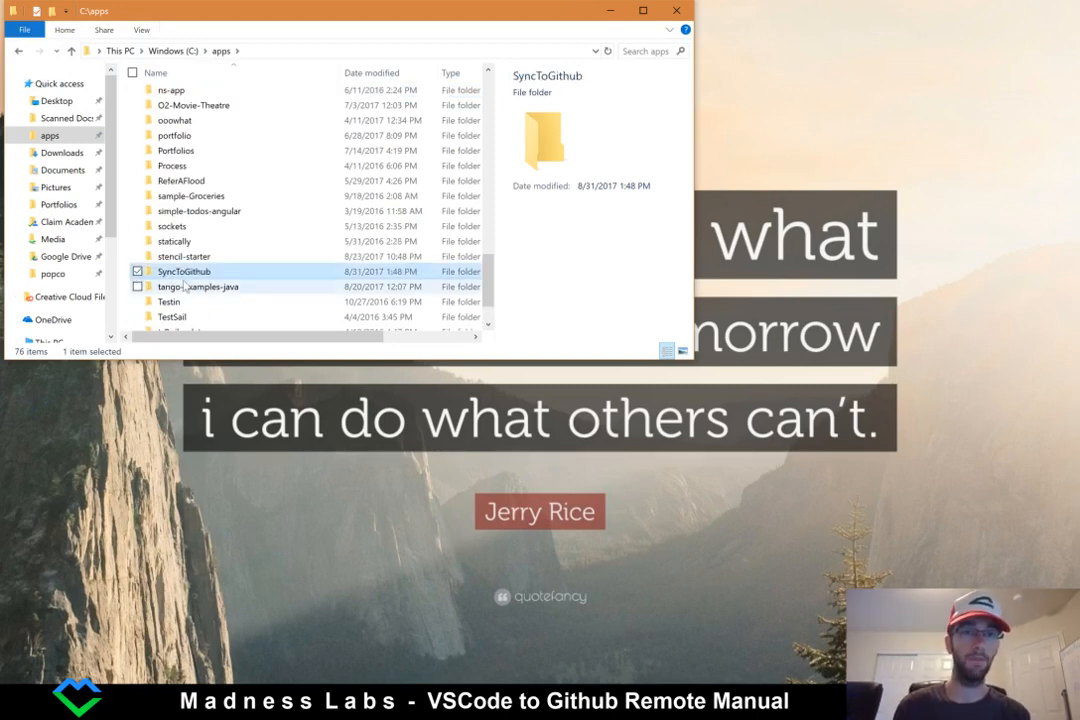
left_click(136, 286)
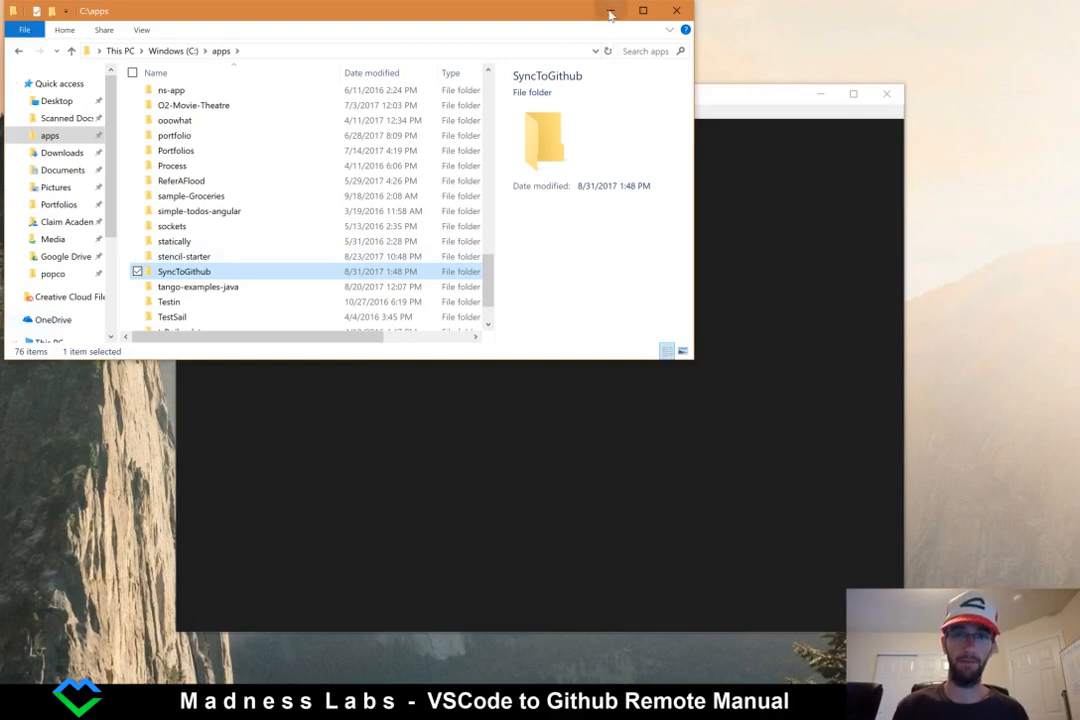
mouse_move(750, 100)
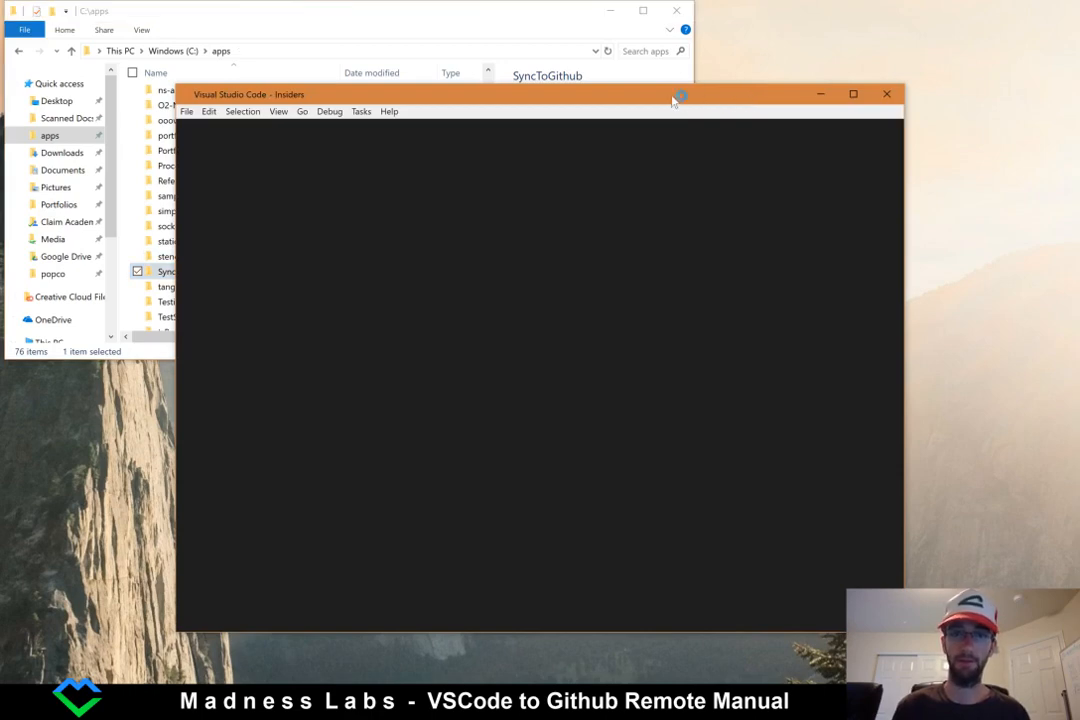
mouse_move(730, 80)
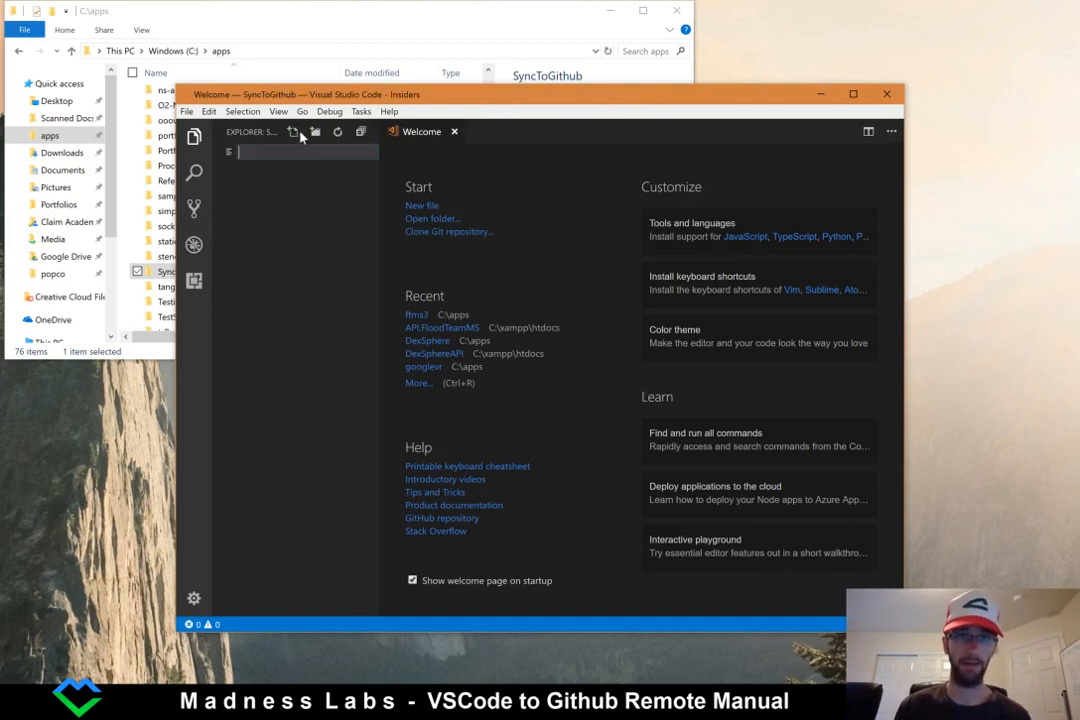
Name the new file in the SyncToGithub folder starting with 'index'.
type("index")
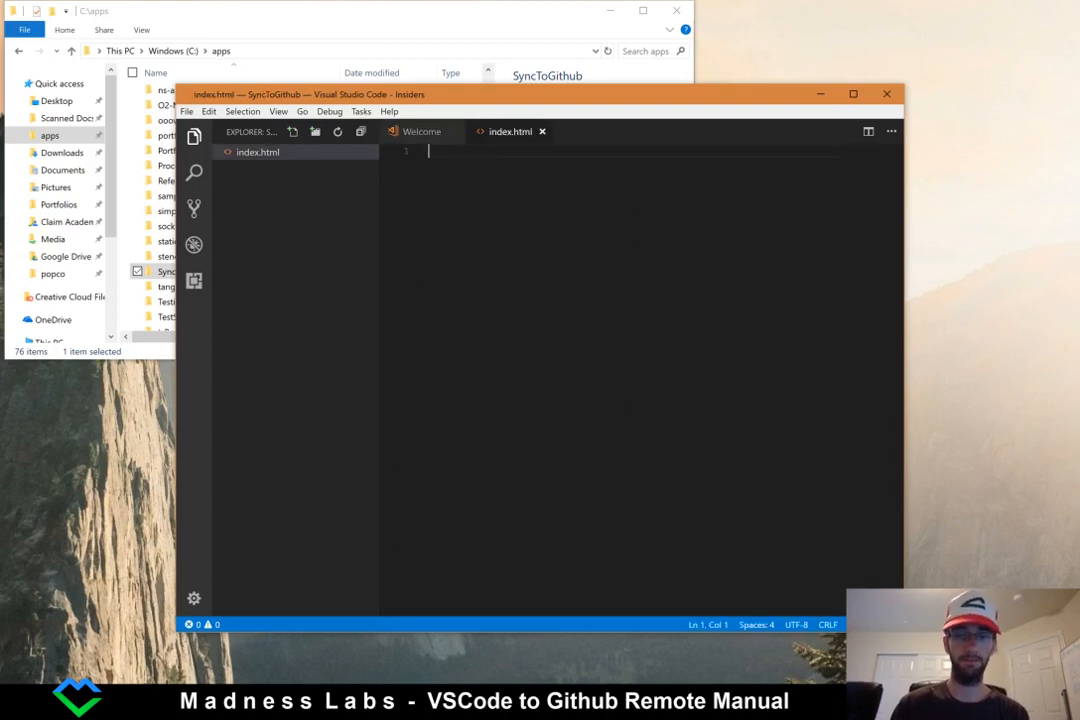
Expand the html:5 Emmet abbreviation into the HTML5 boilerplate in index.html.
type("html:5")
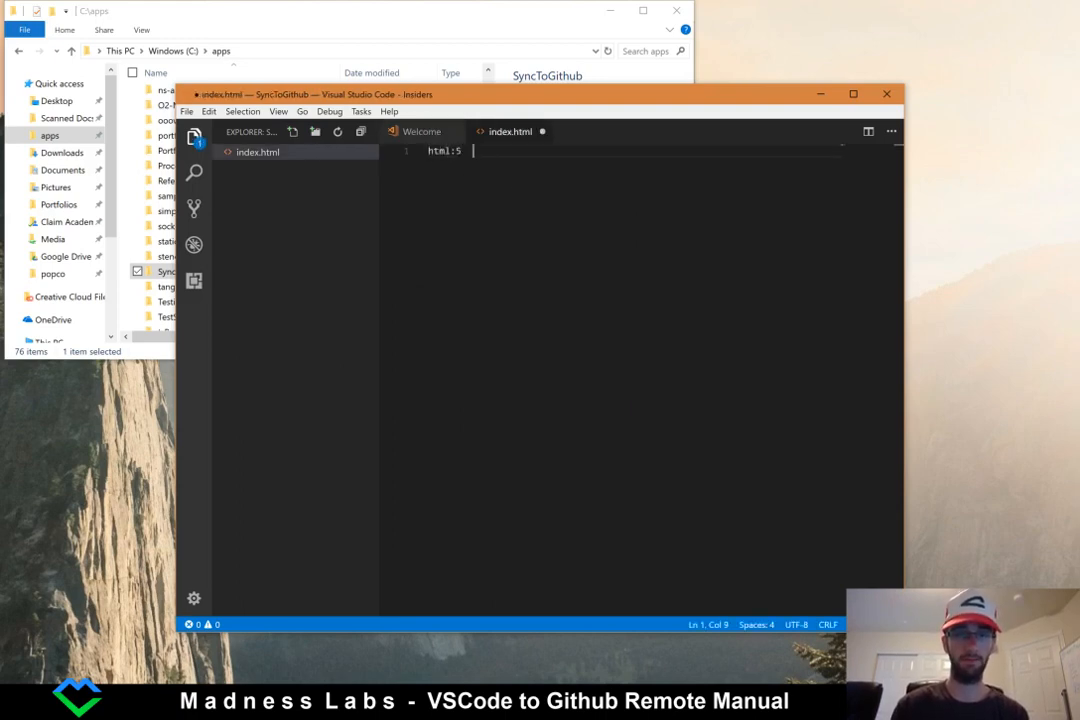
key("Backspace")
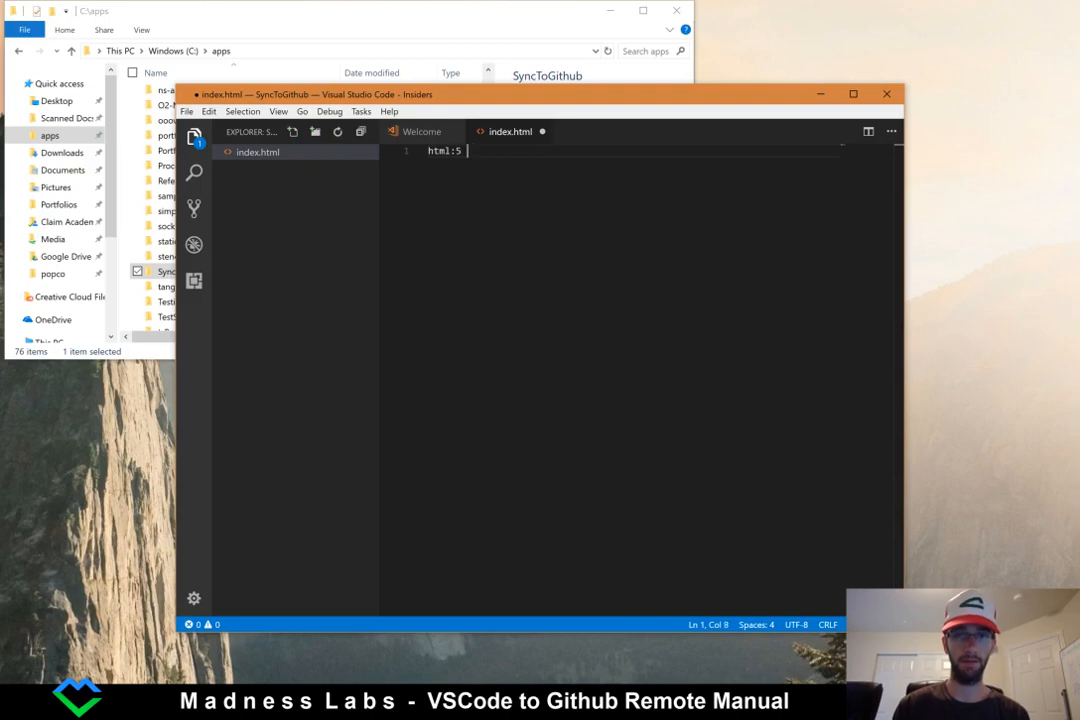
key("Backspace")
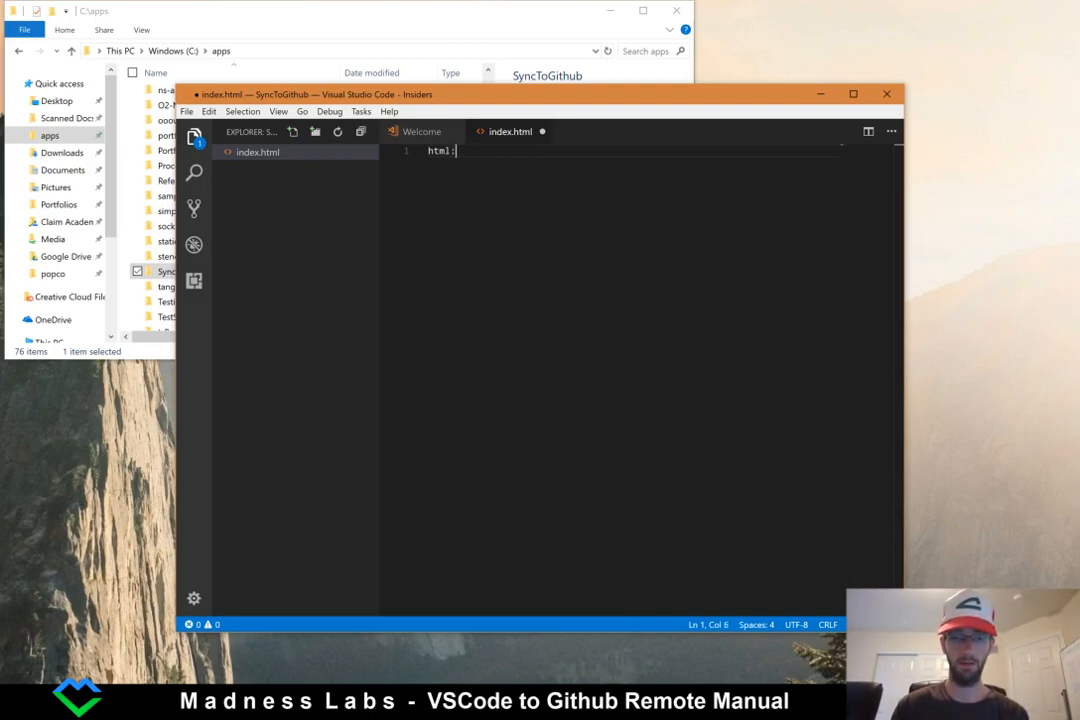
type("5")
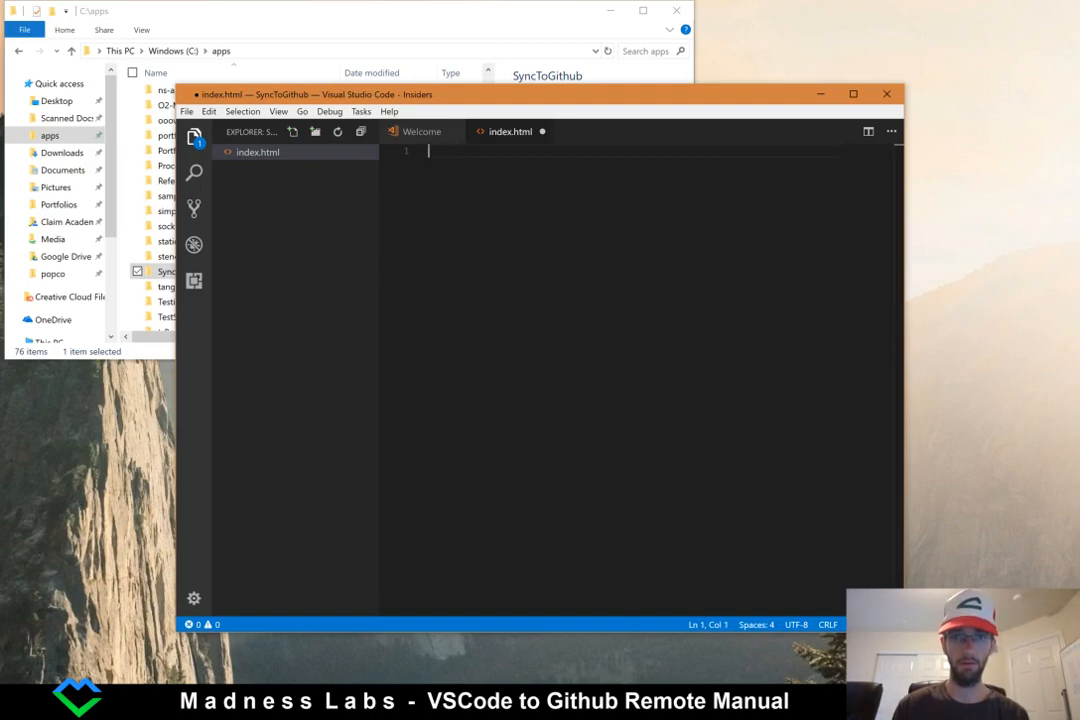
mouse_move(898, 312)
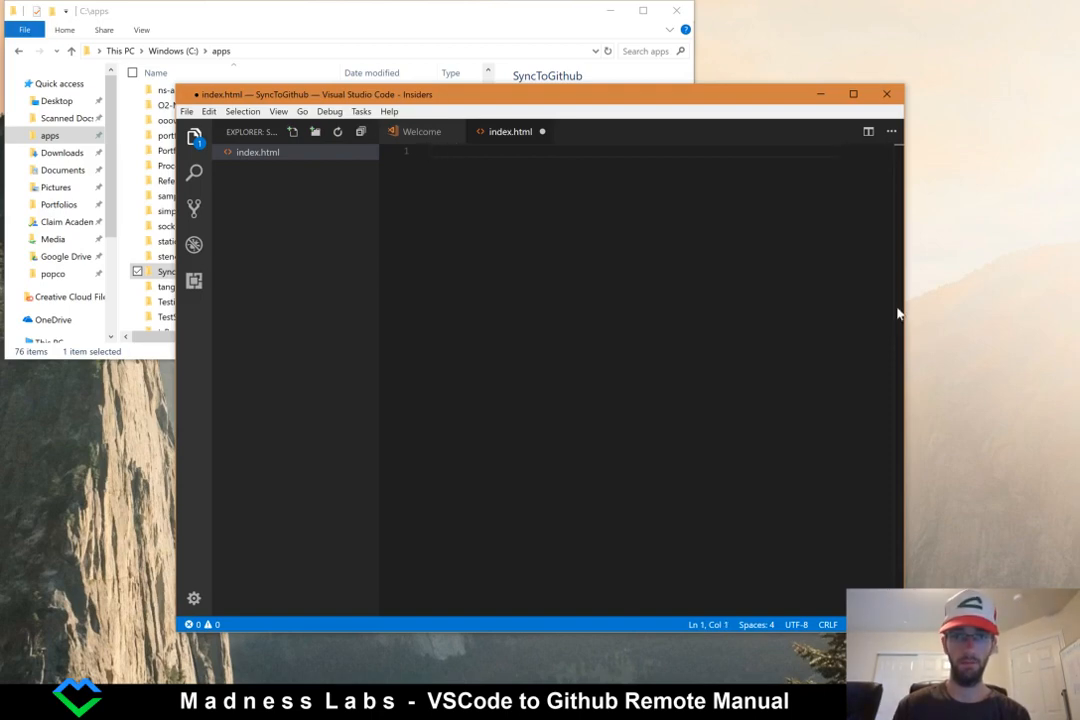
type("html:")
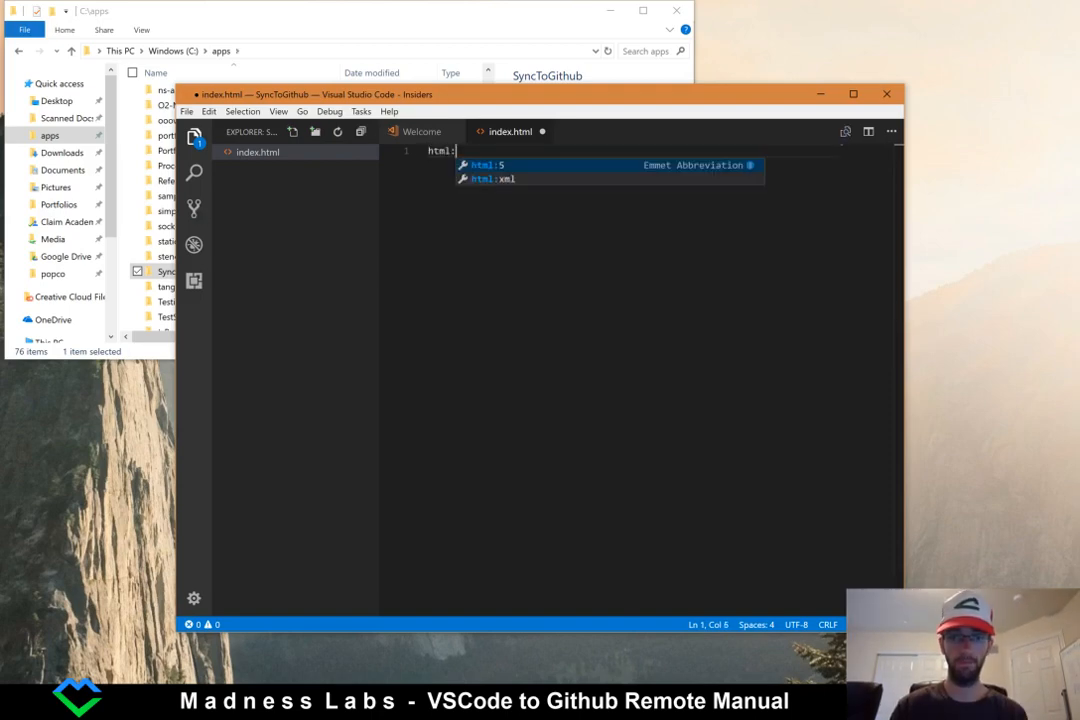
key("Tab")
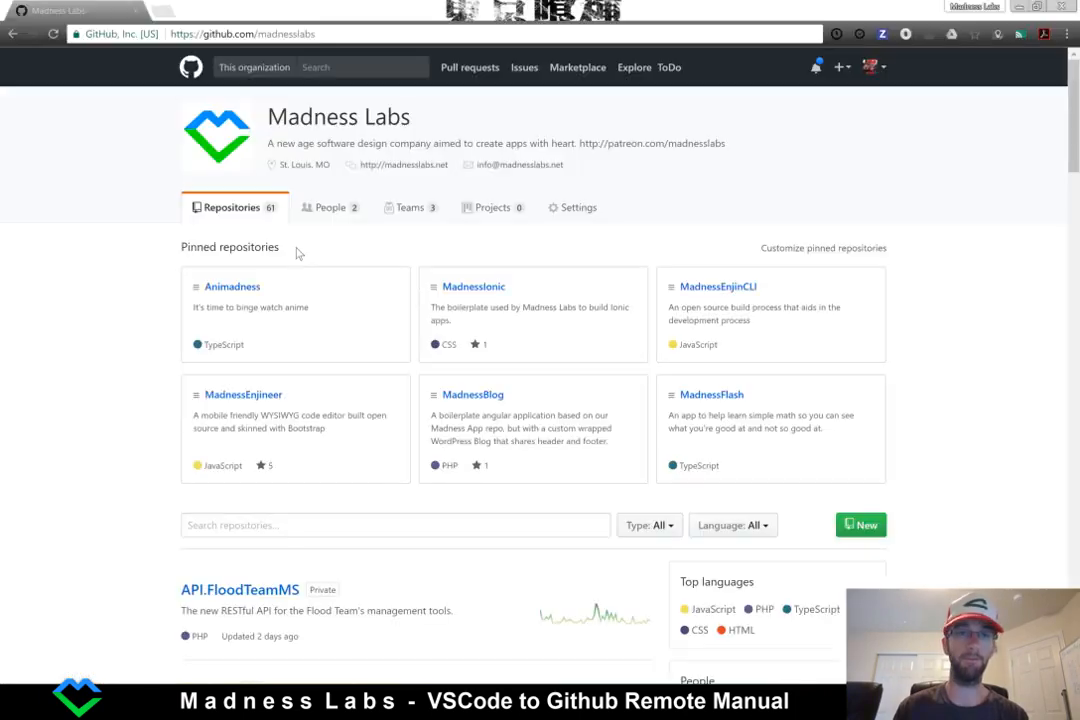
Start a new GitHub repository owned by MadnessLabs and begin naming it SyncToGithub.
left_click(840, 68)
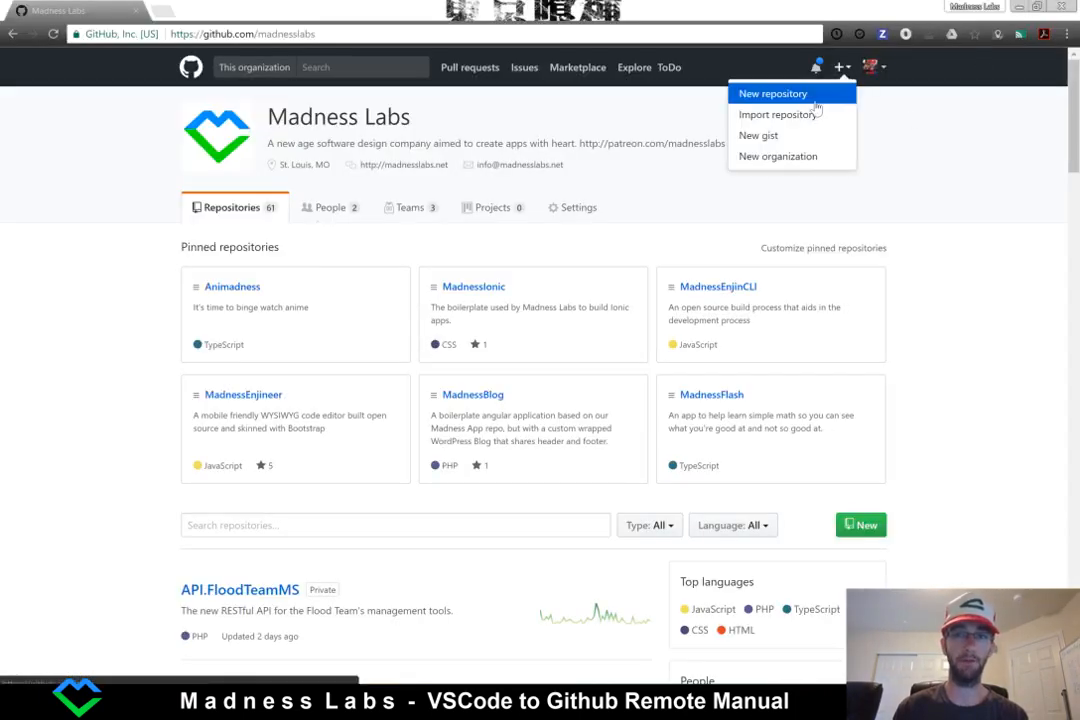
left_click(772, 94)
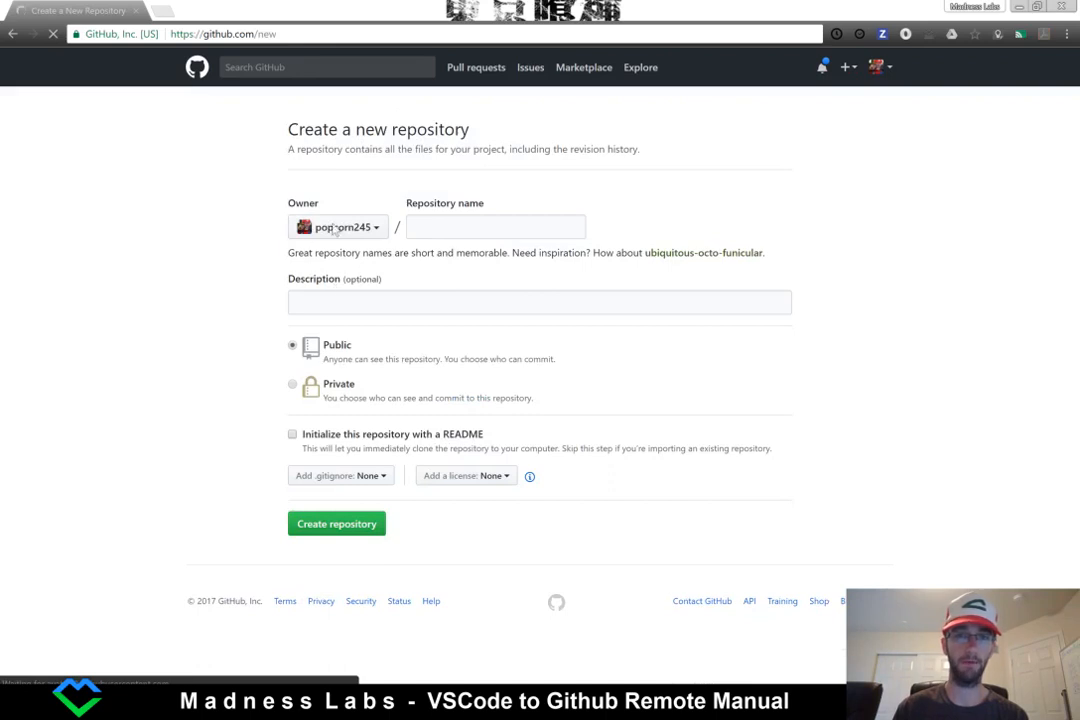
left_click(336, 228)
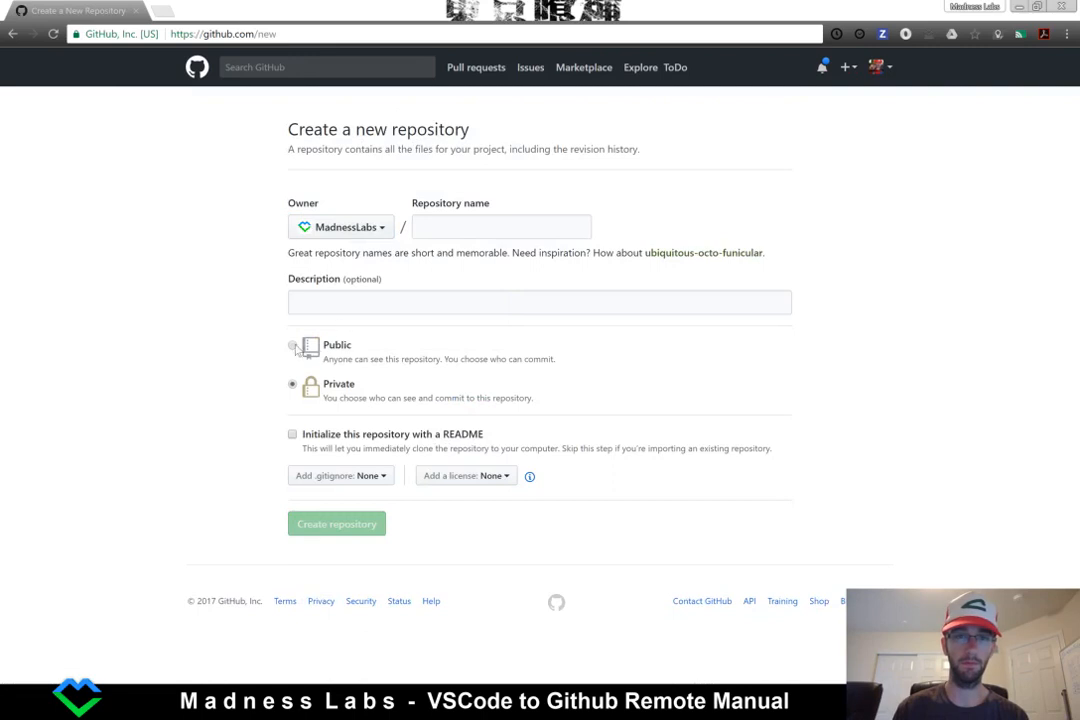
type("SyncToGithub")
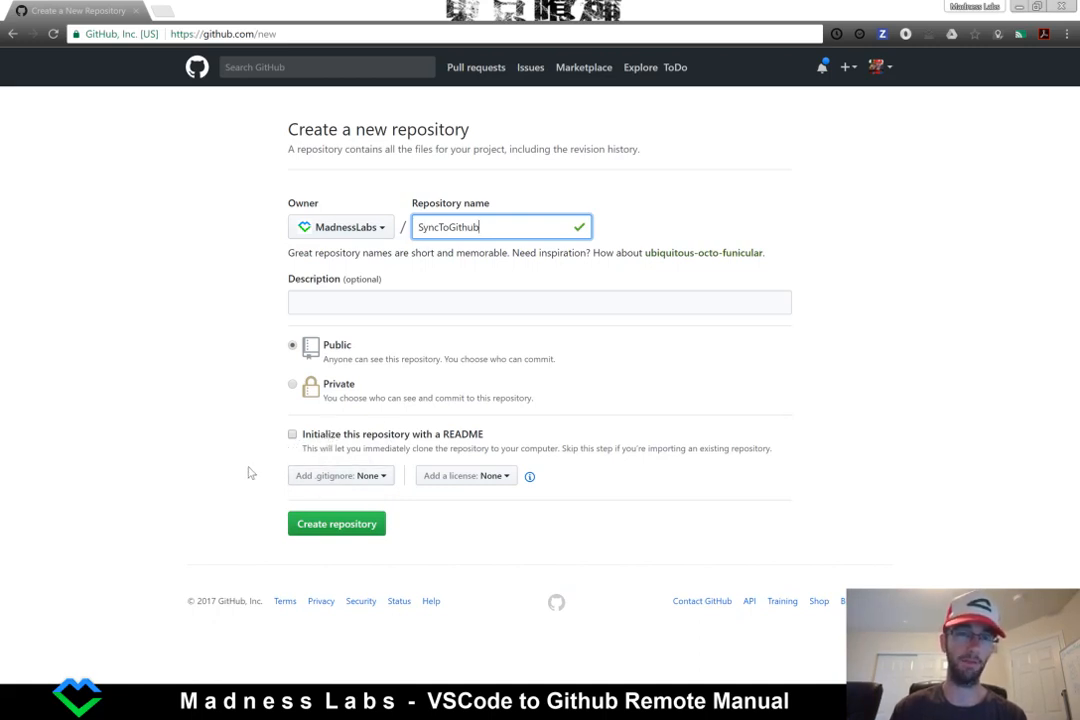
mouse_move(146, 452)
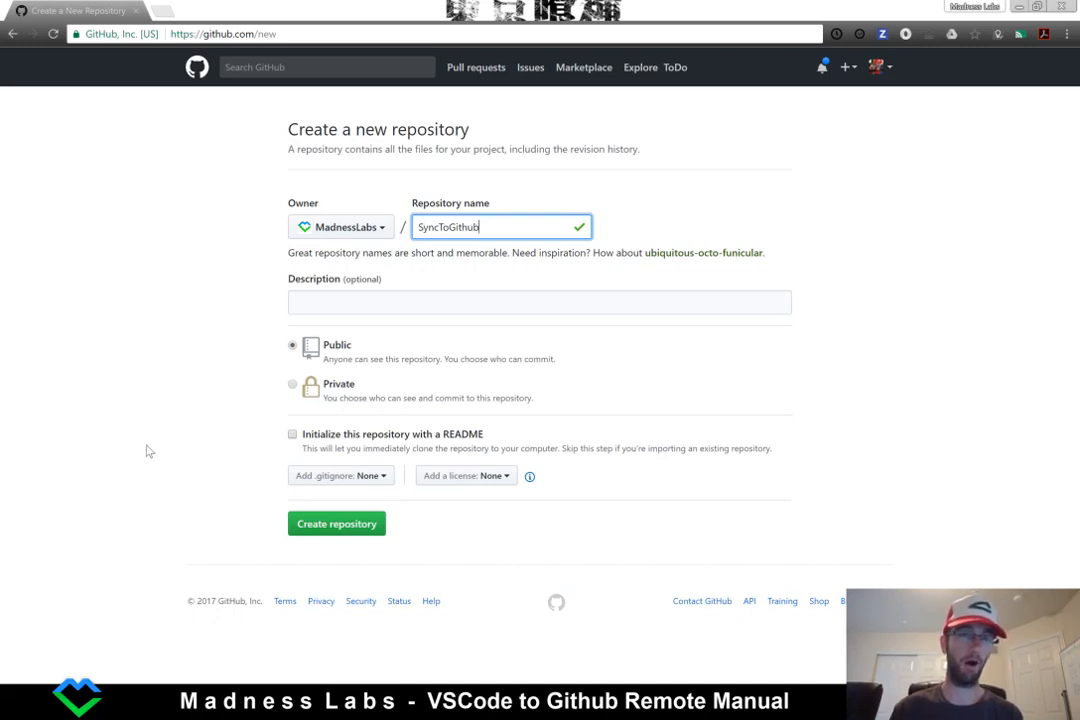
mouse_move(250, 452)
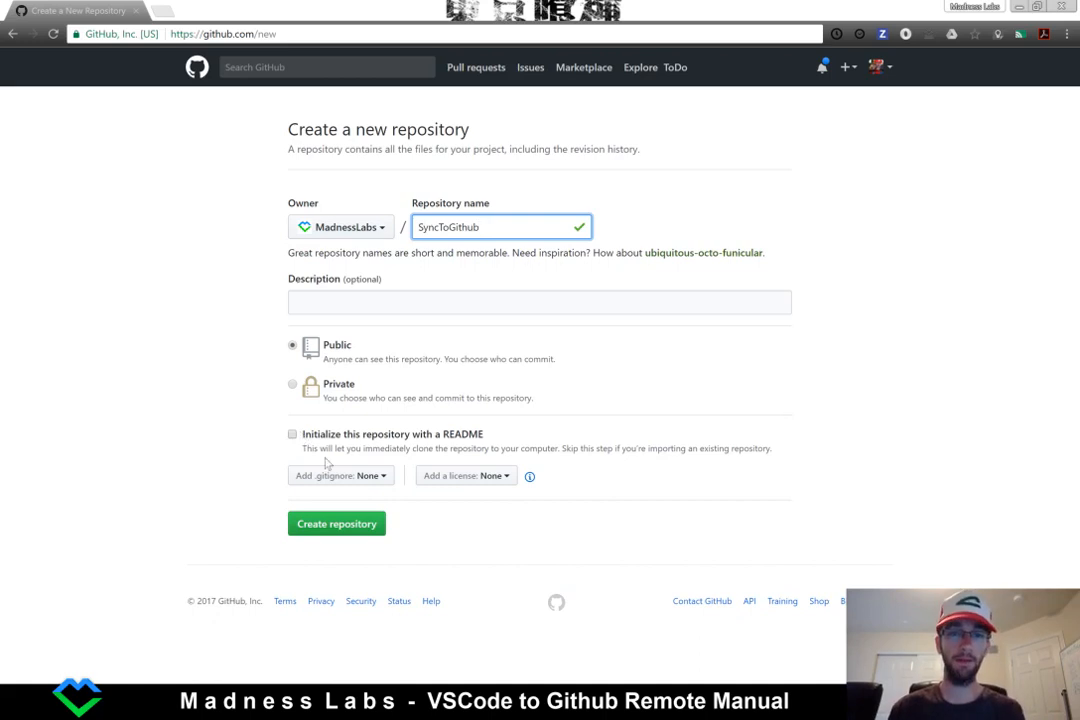
left_click(336, 524)
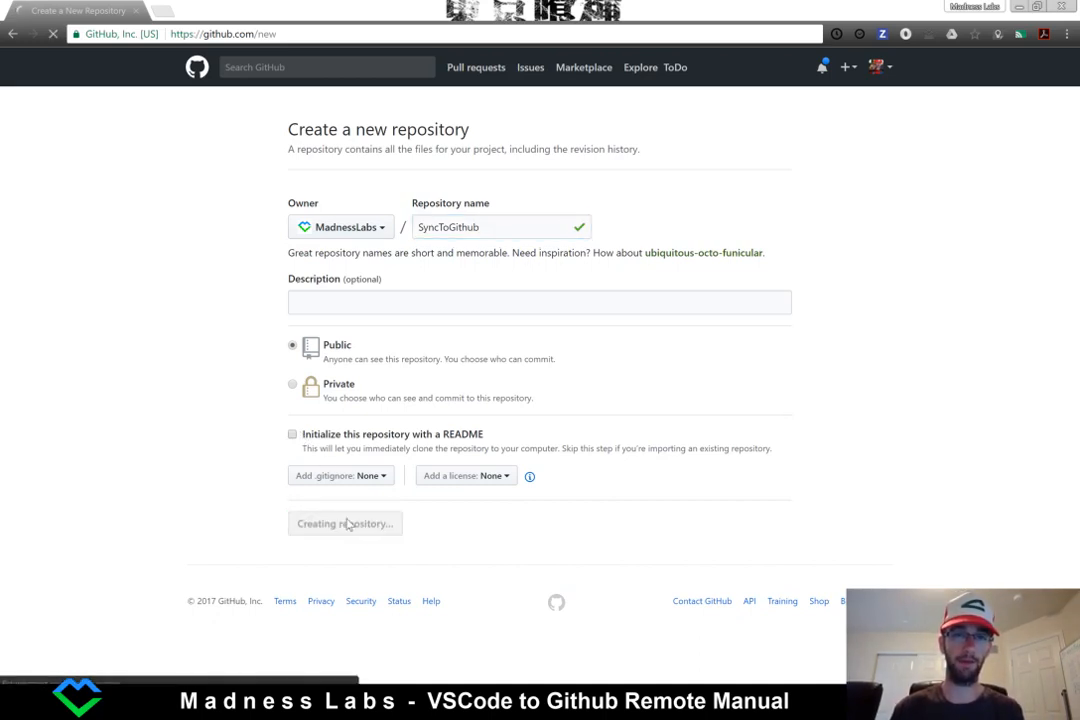
left_click(344, 524)
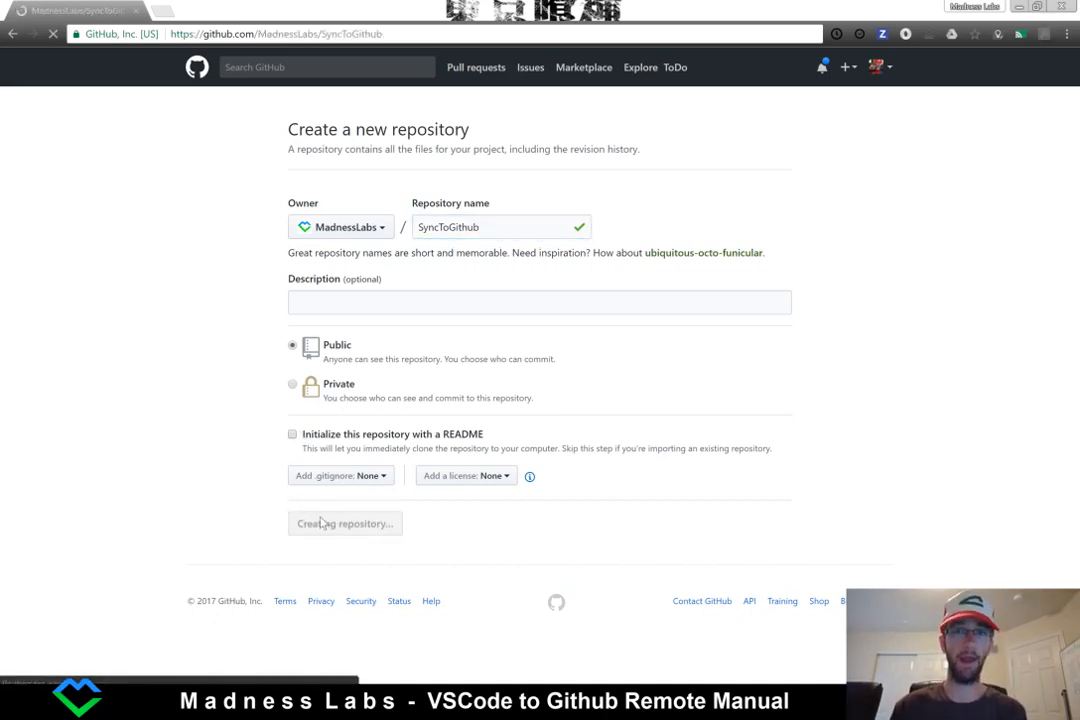
left_click(344, 524)
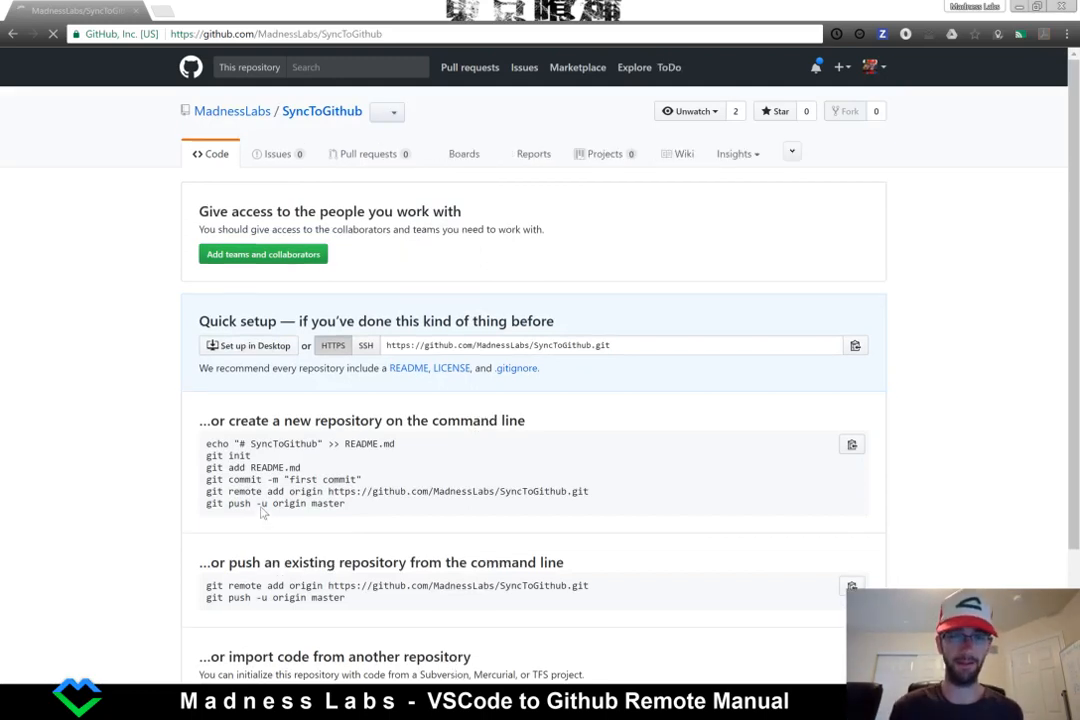
scroll("down", 3)
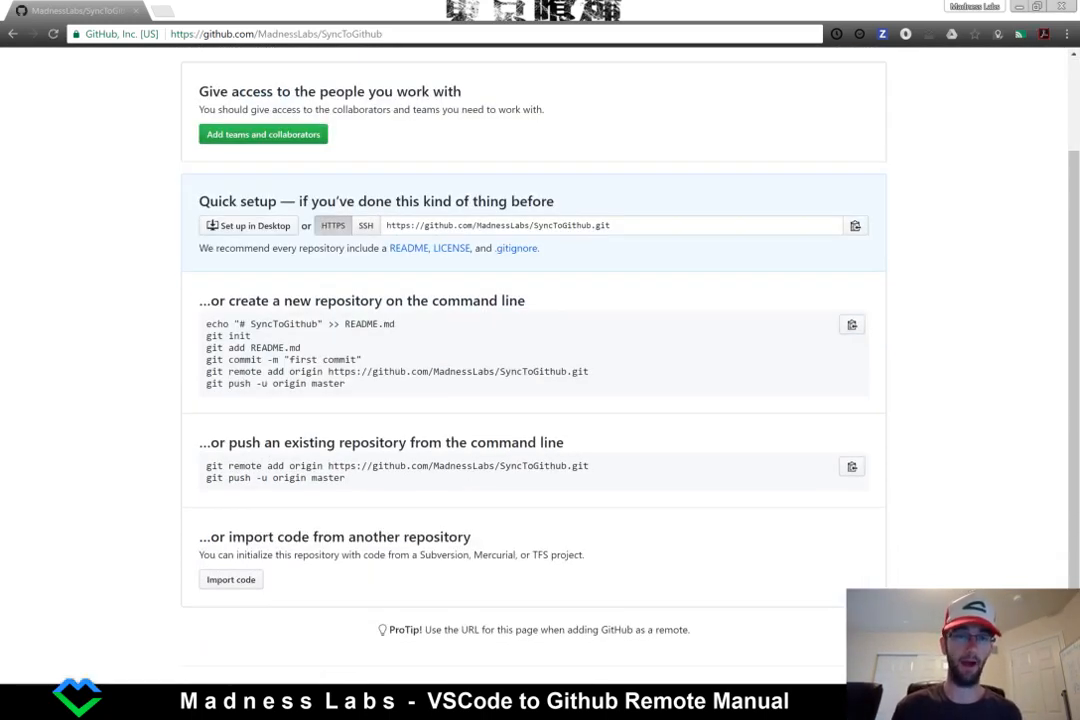
double_click(336, 476)
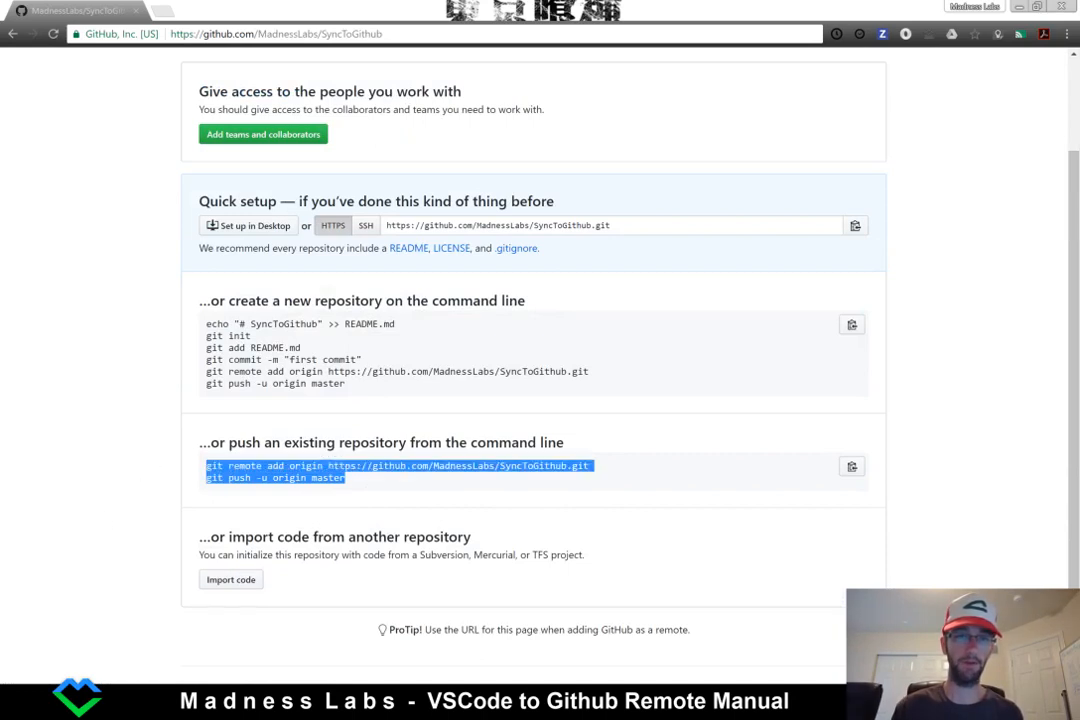
mouse_move(508, 492)
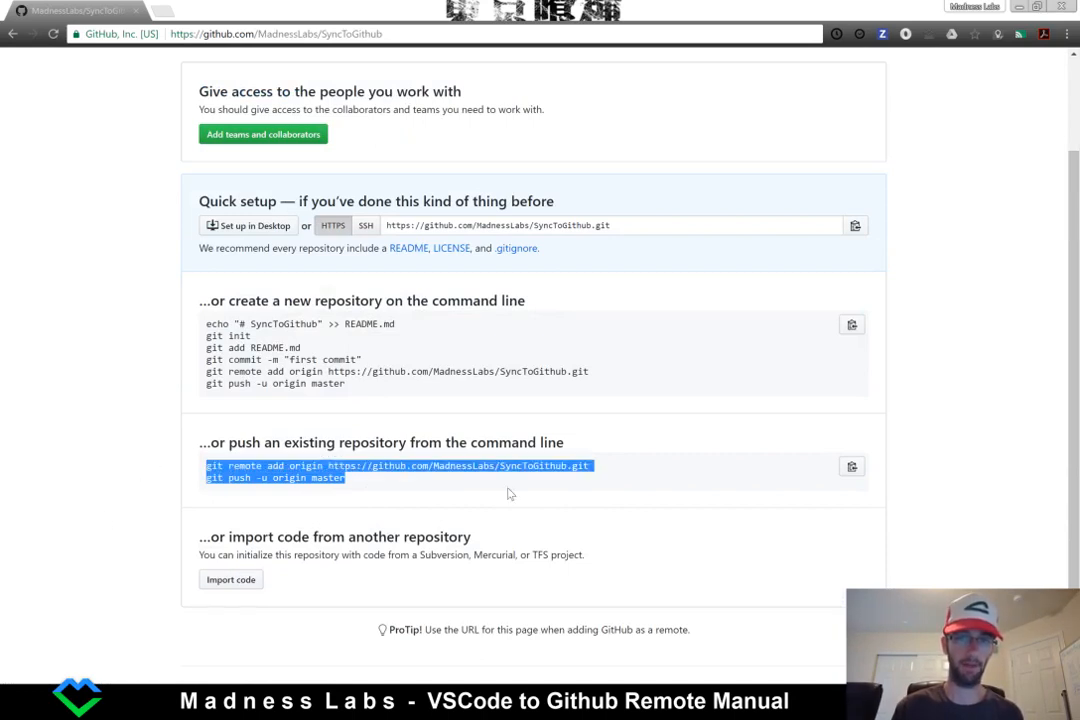
left_click(500, 500)
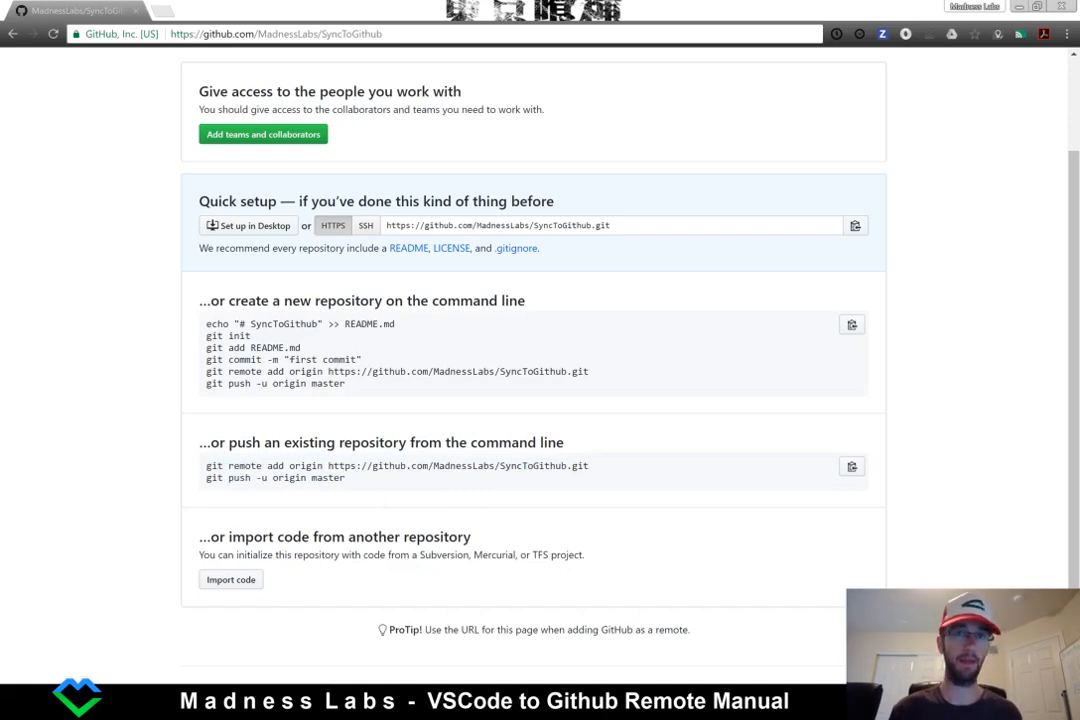
mouse_move(338, 462)
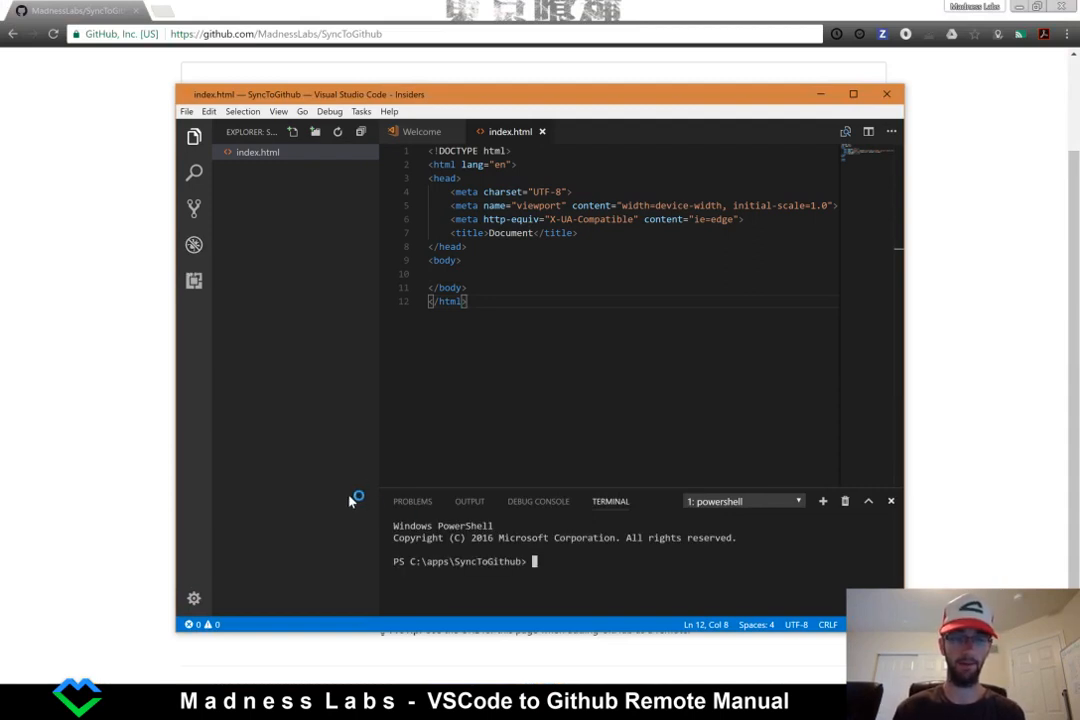
mouse_move(62, 406)
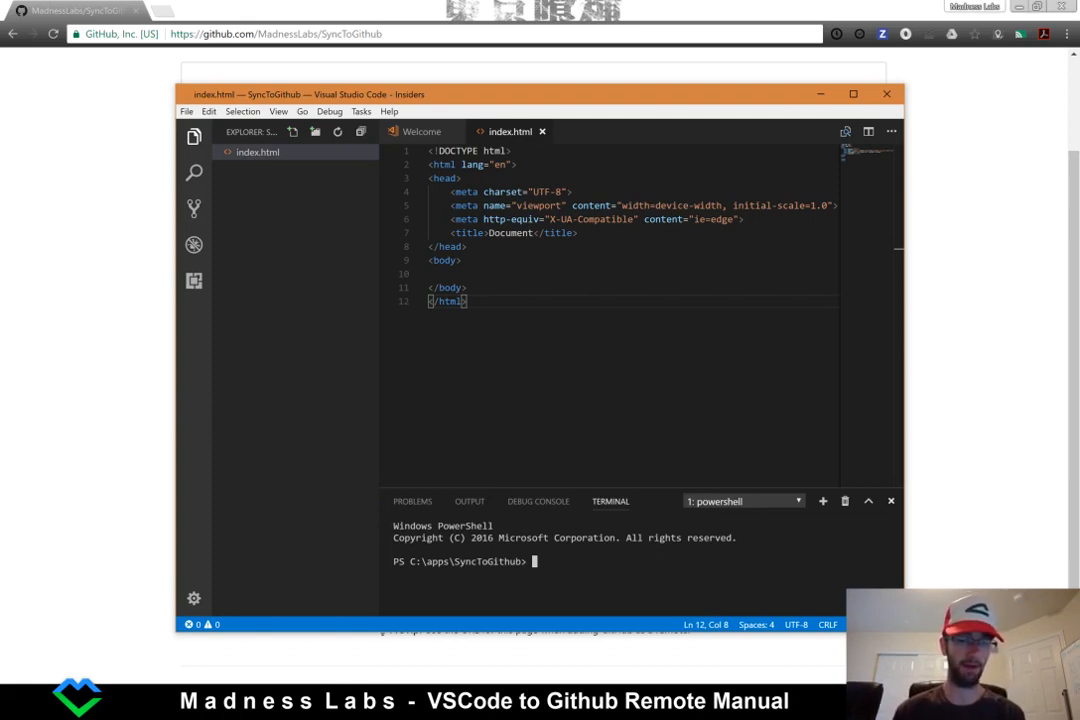
mouse_move(290, 130)
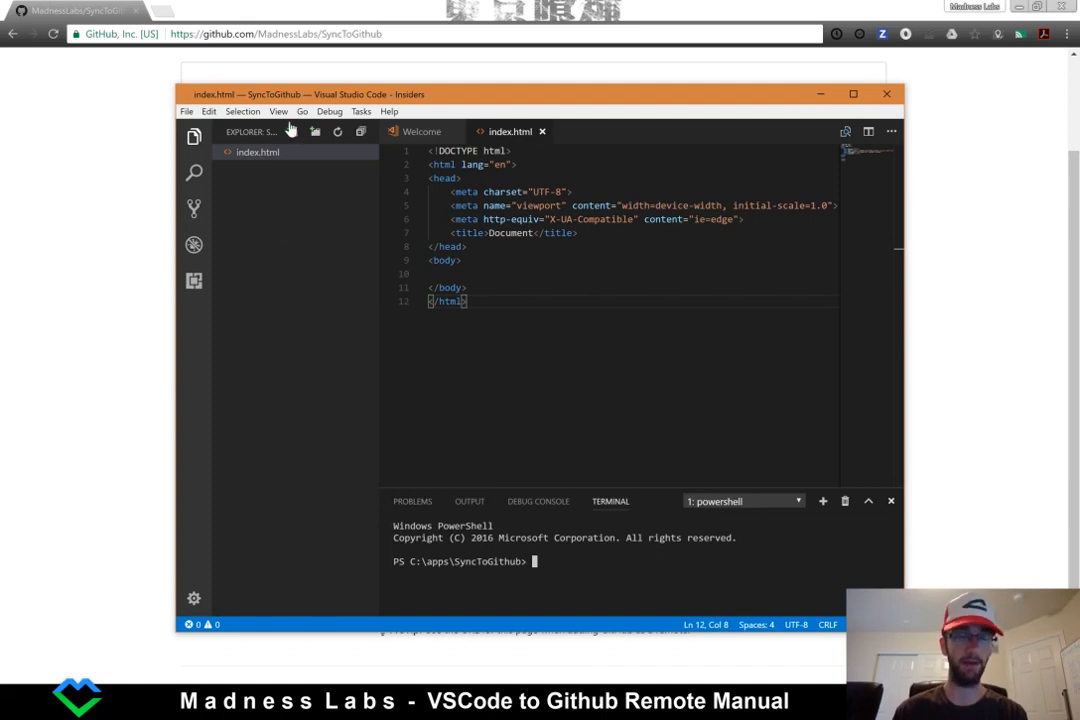
Run git init in the integrated terminal to create an empty repository in SyncToGithub.
left_click(278, 112)
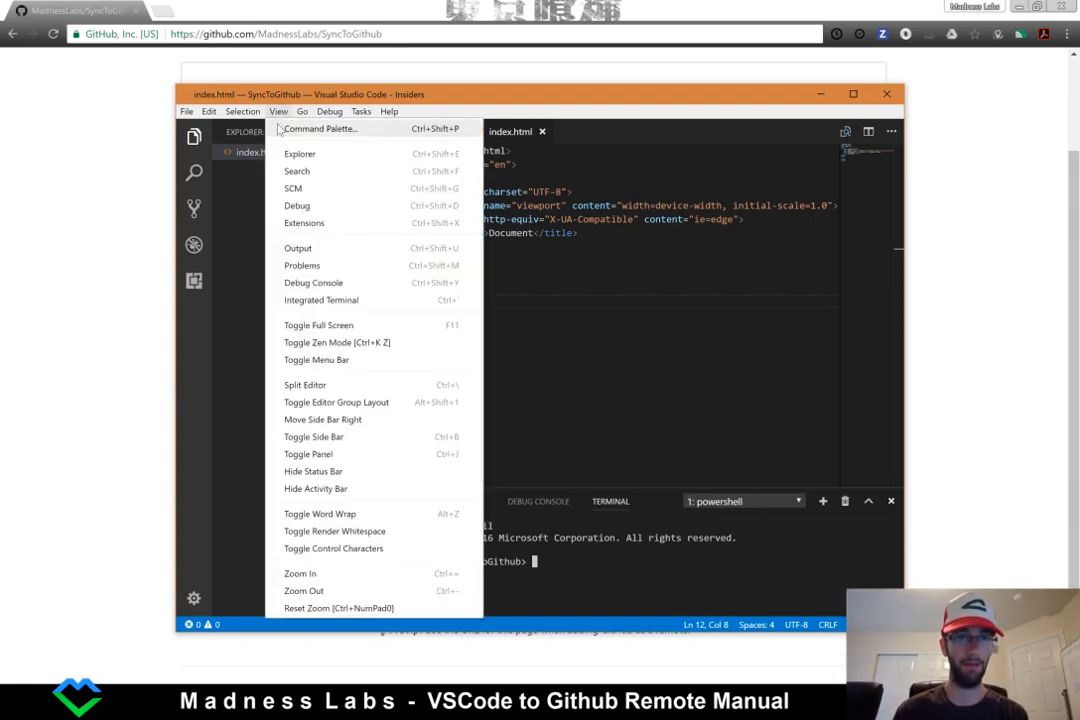
mouse_move(344, 312)
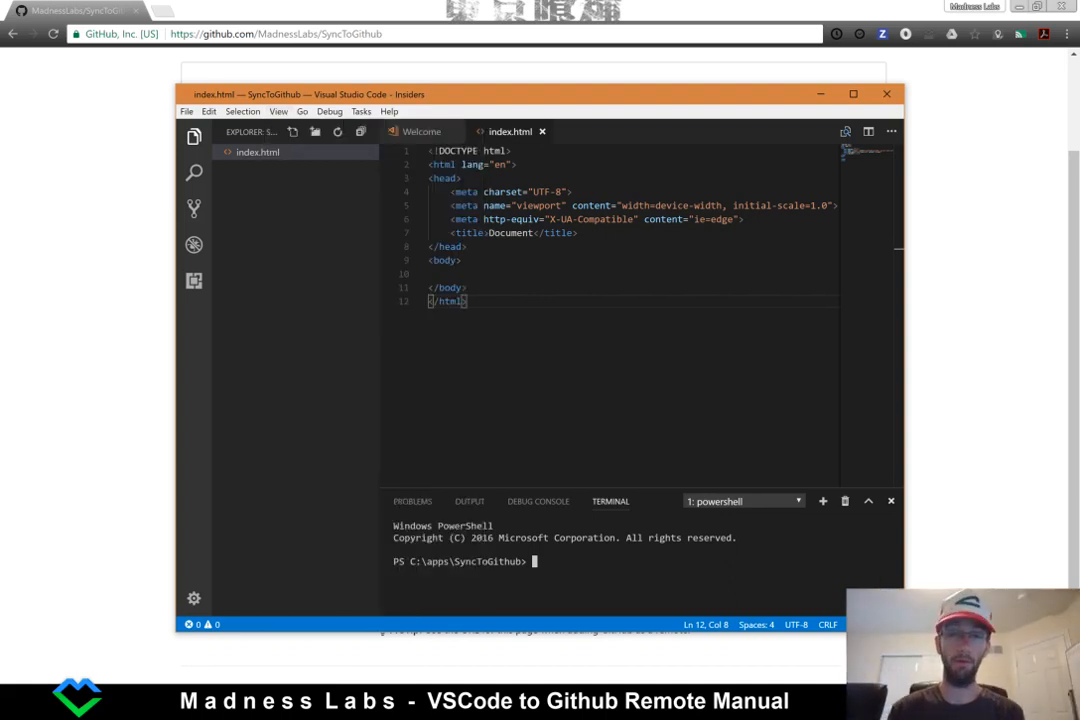
type("git init")
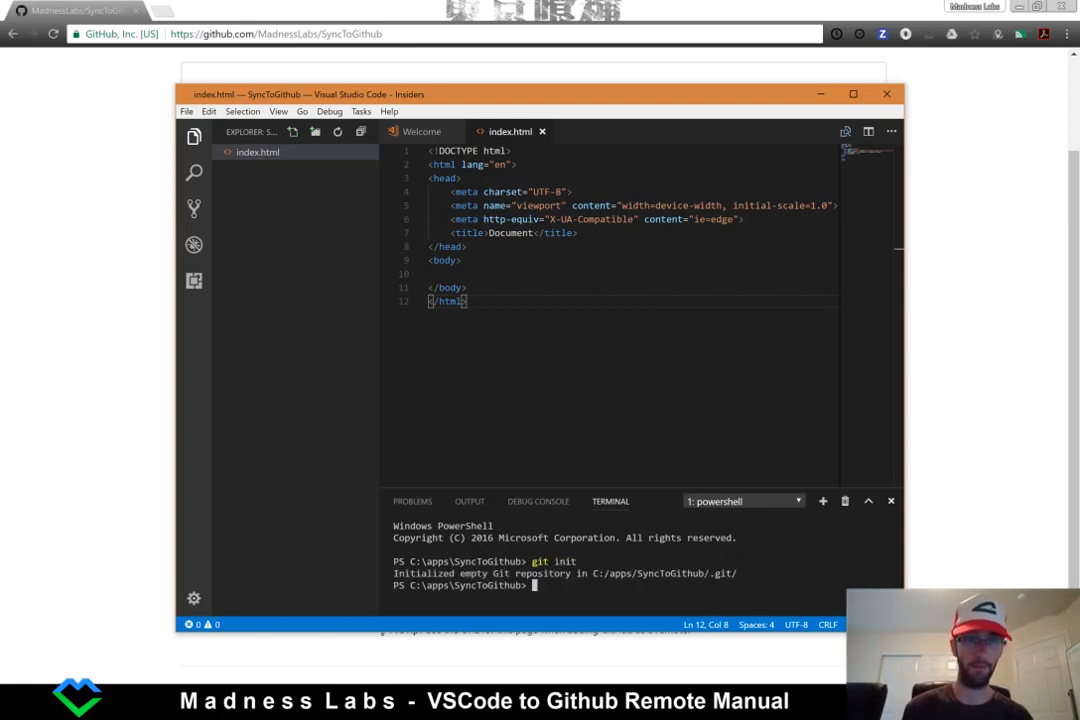
left_click(194, 210)
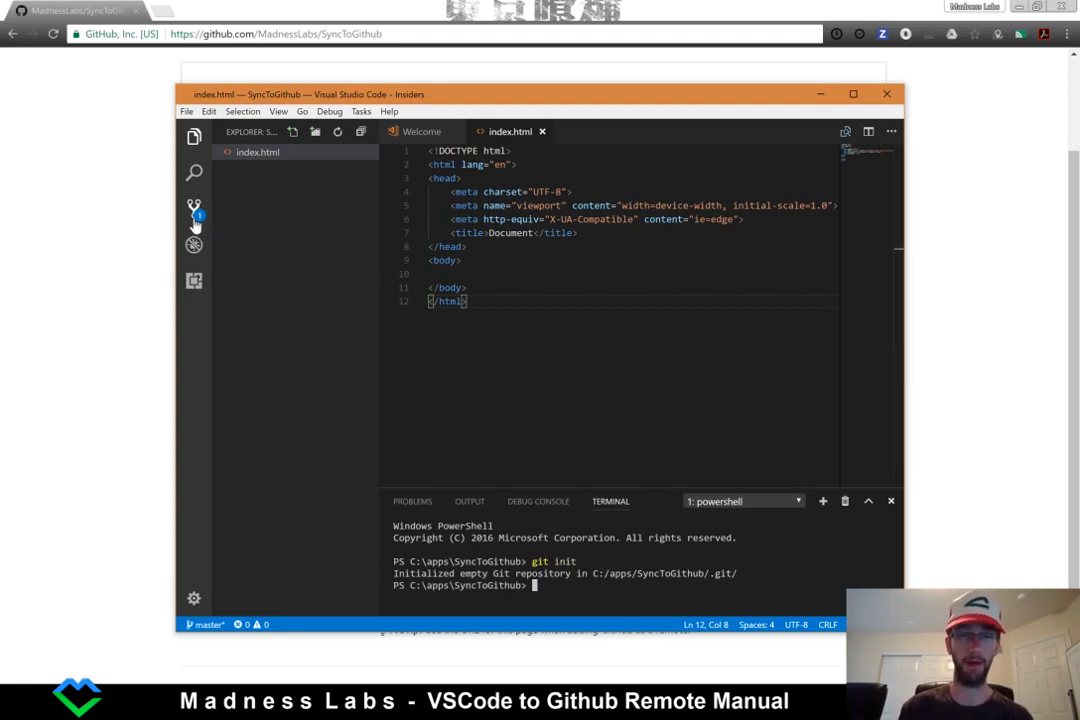
Commit index.html from Source Control with the message 'Initial Commit'.
left_click(194, 208)
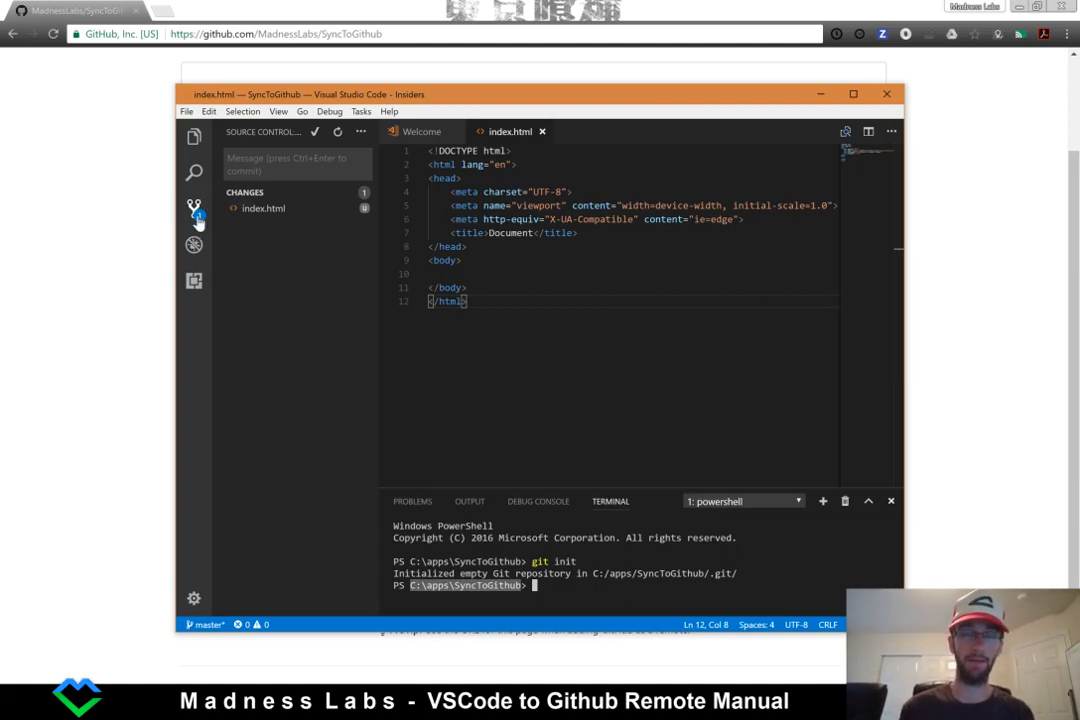
mouse_move(192, 244)
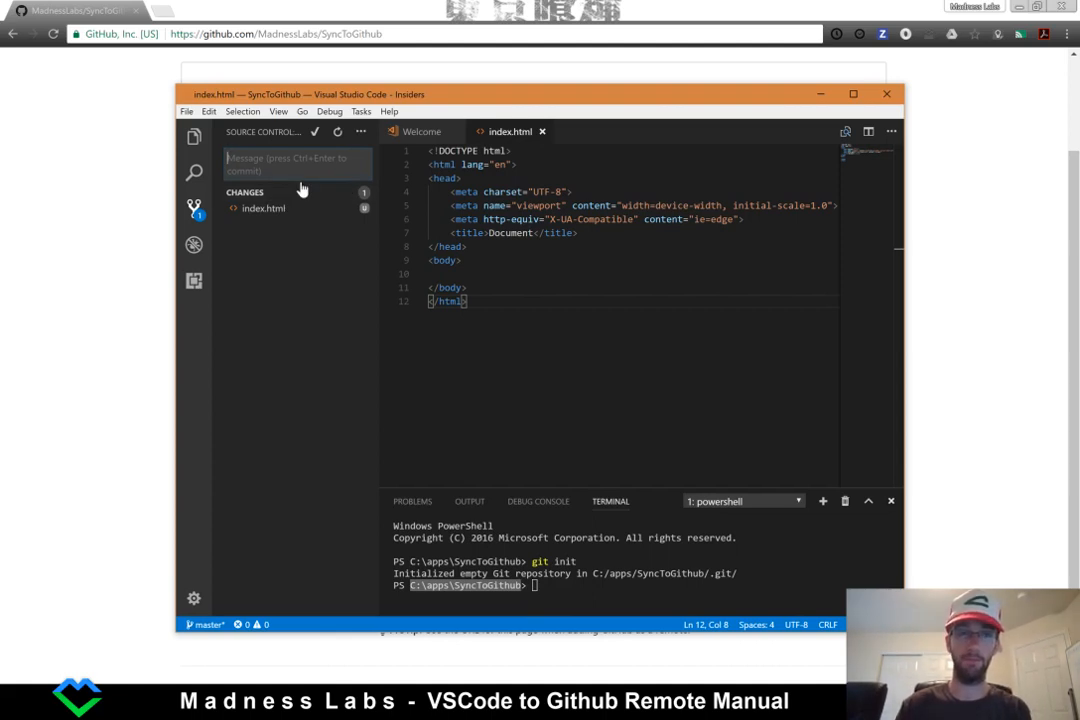
type("Initial Commit")
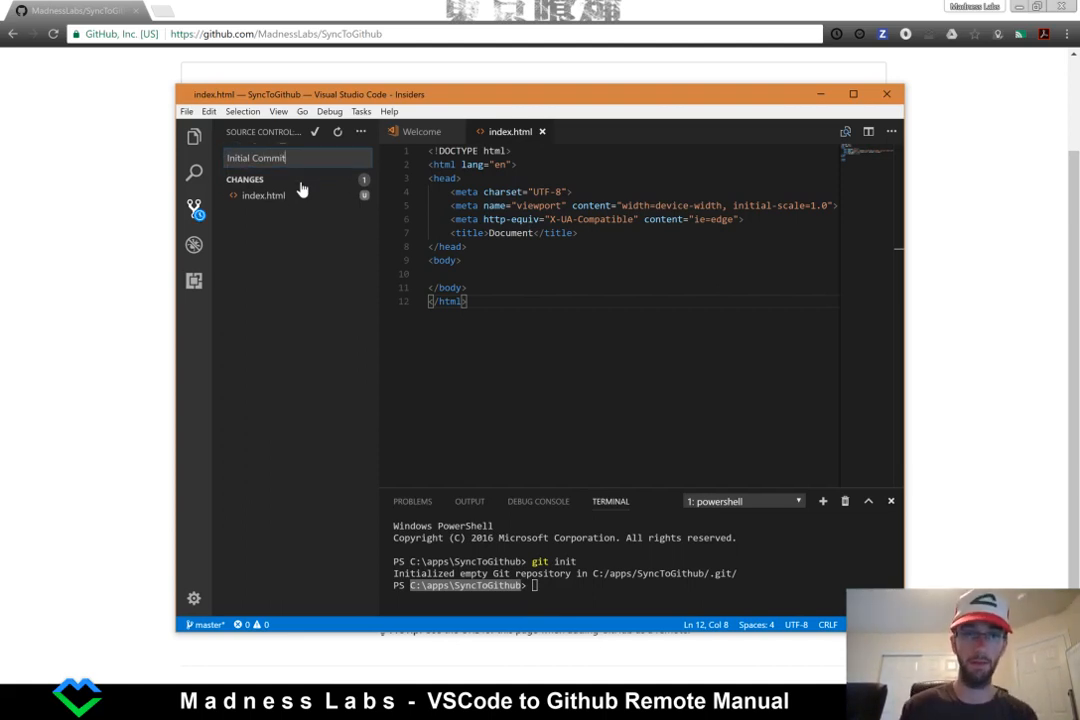
left_click(314, 132)
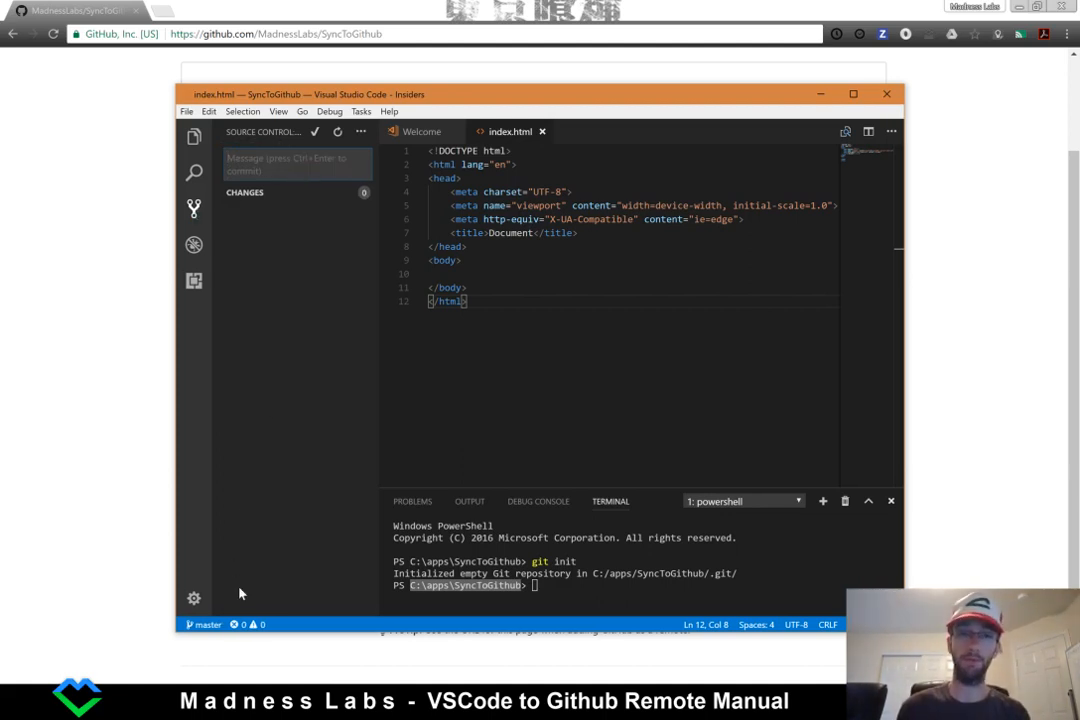
mouse_move(710, 6)
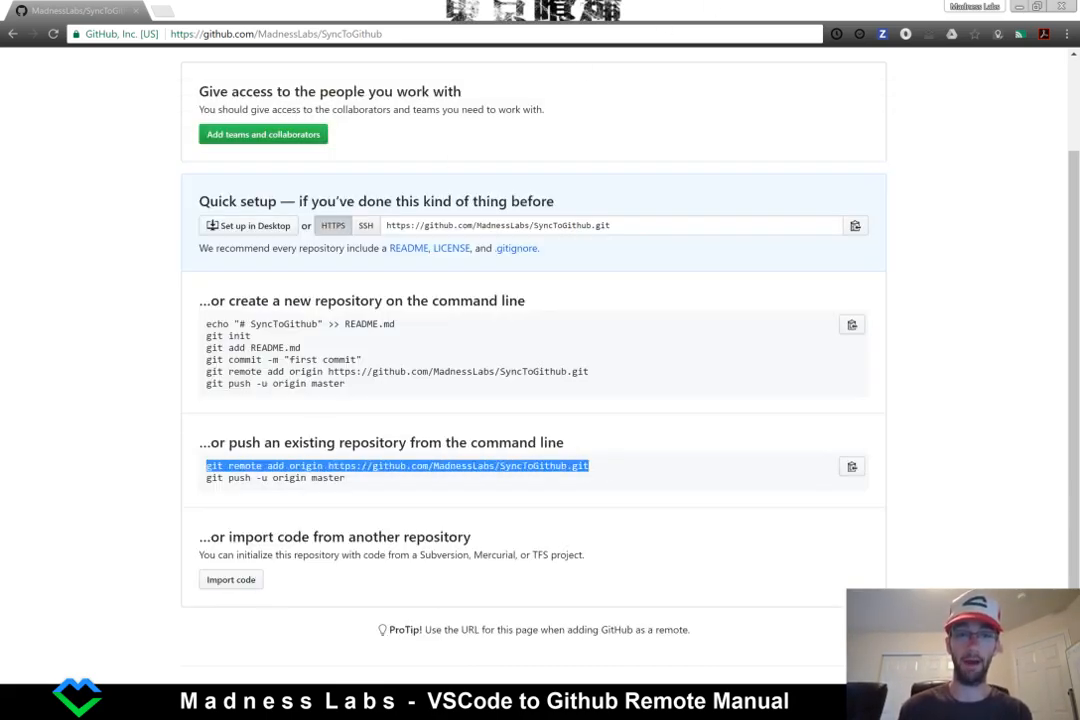
mouse_move(204, 504)
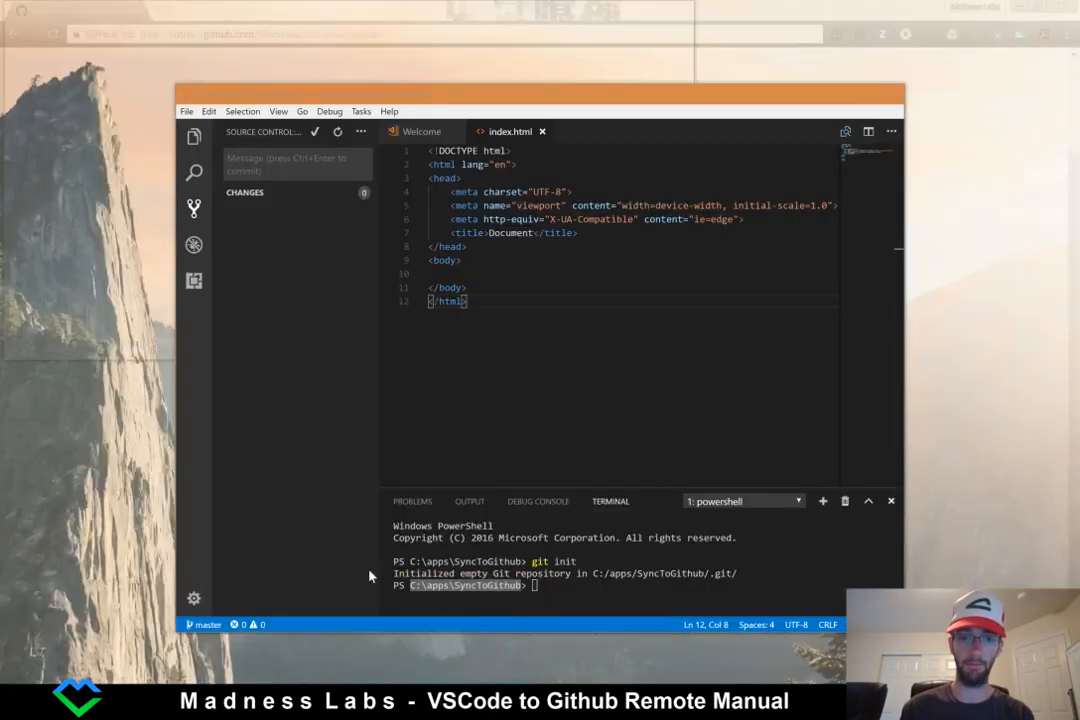
type("git remote add origin https://github.com/MadnessLabs/SyncToGithub.git")
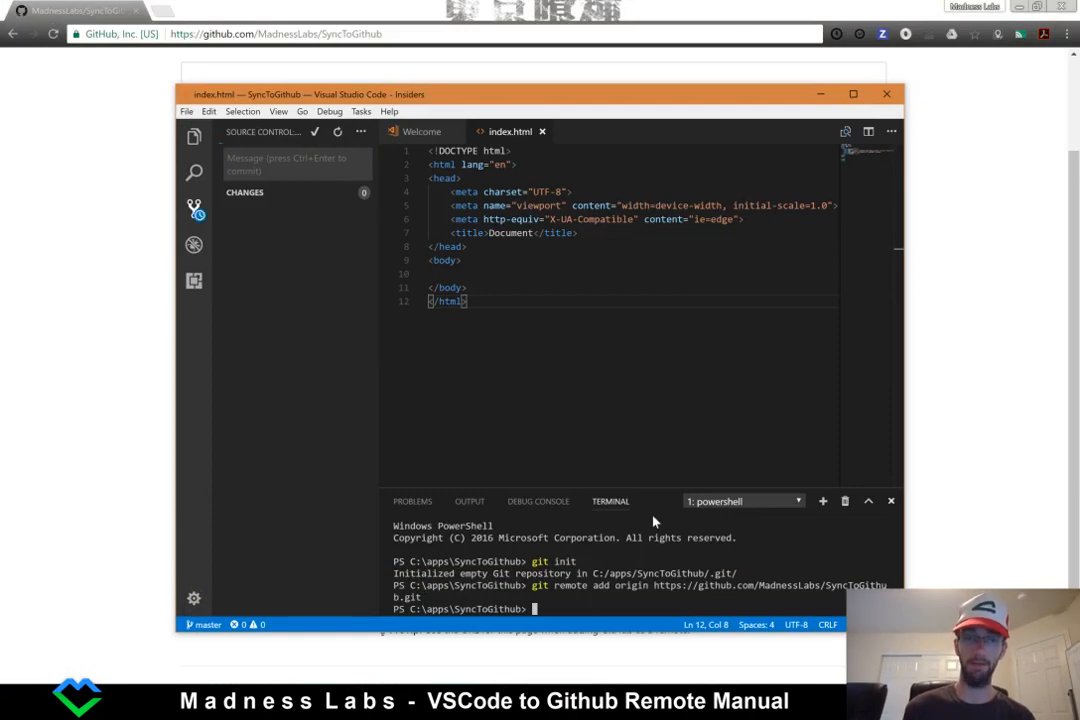
left_click(194, 208)
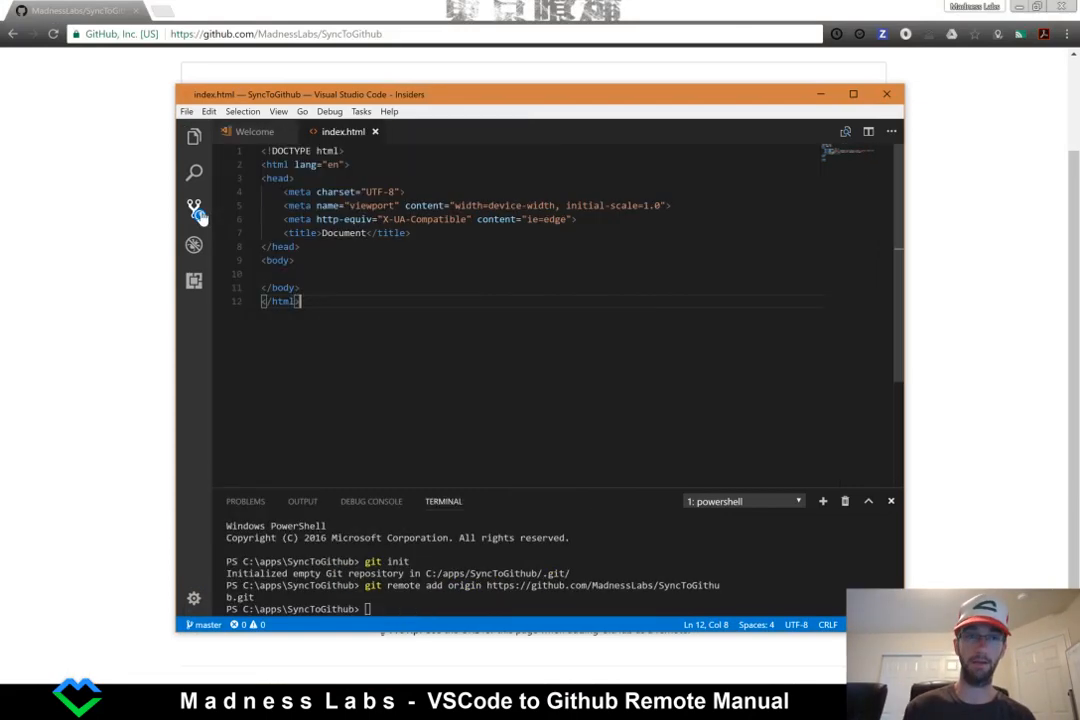
left_click(194, 208)
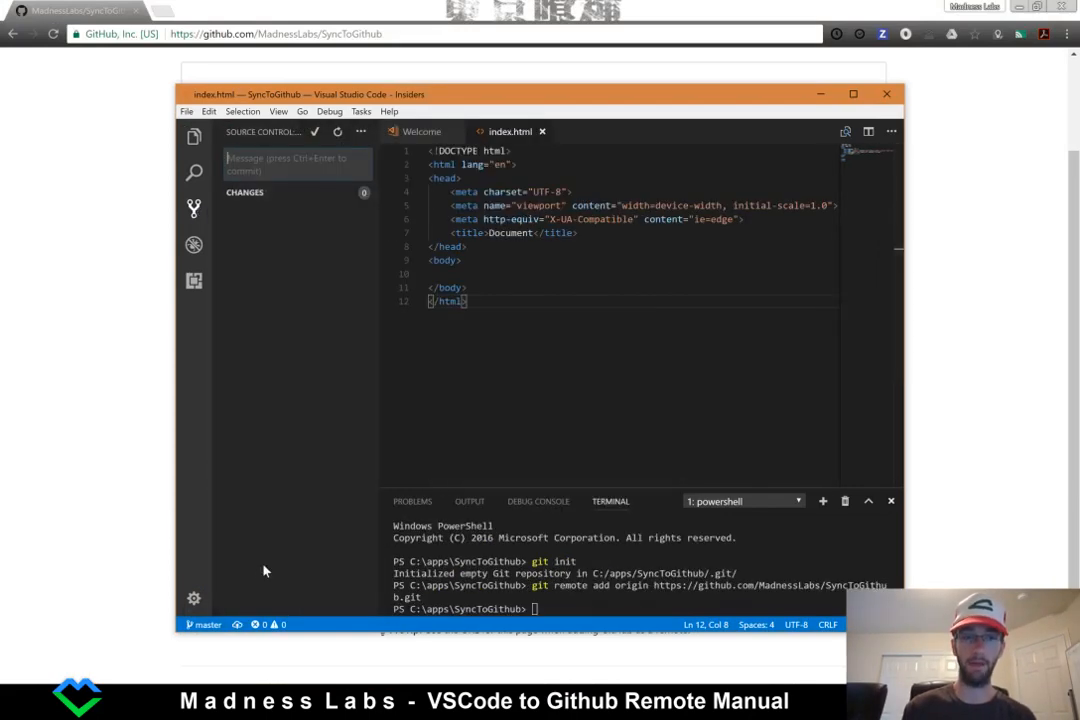
mouse_move(238, 624)
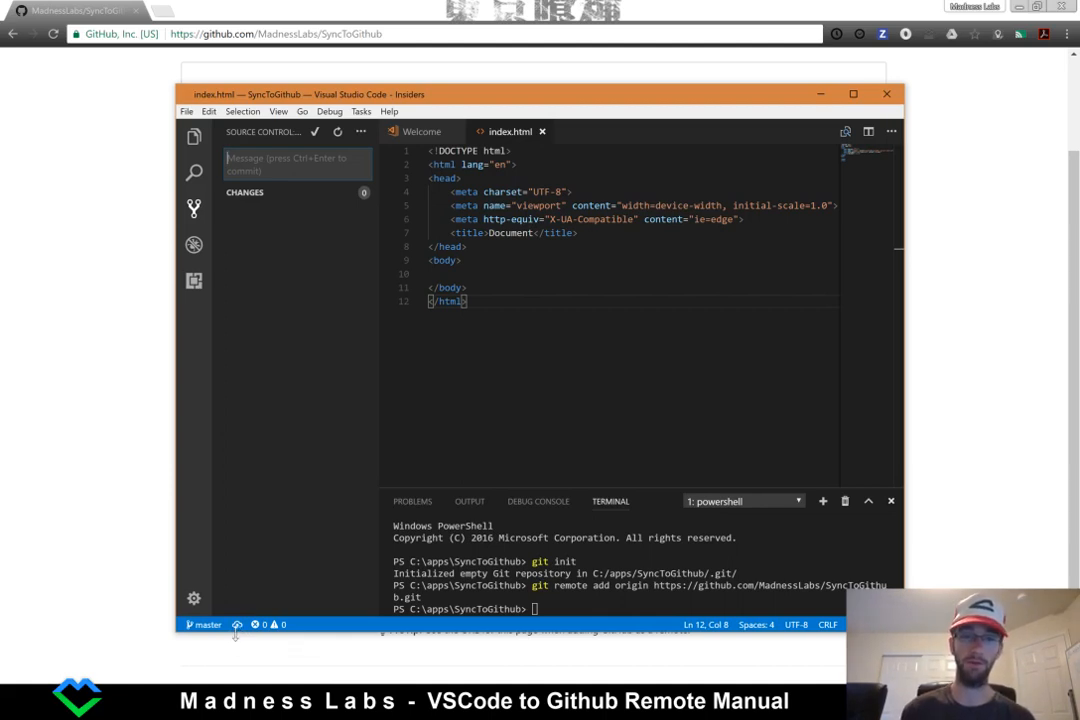
Publish the master branch to the origin remote from the status bar.
left_click(236, 624)
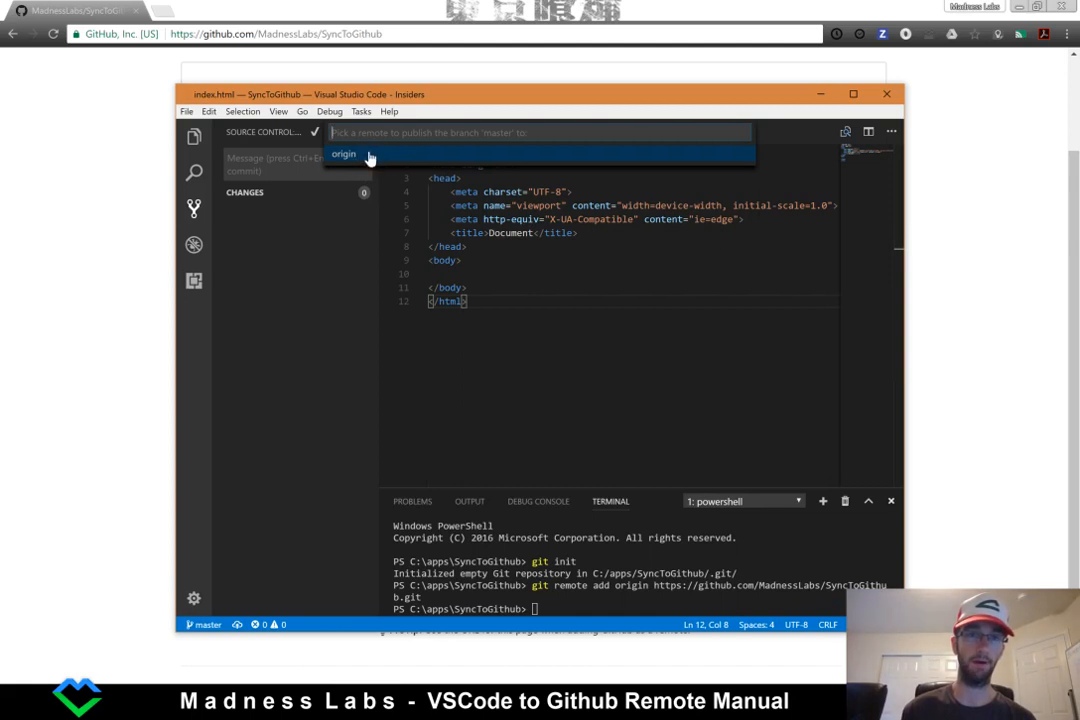
left_click(344, 154)
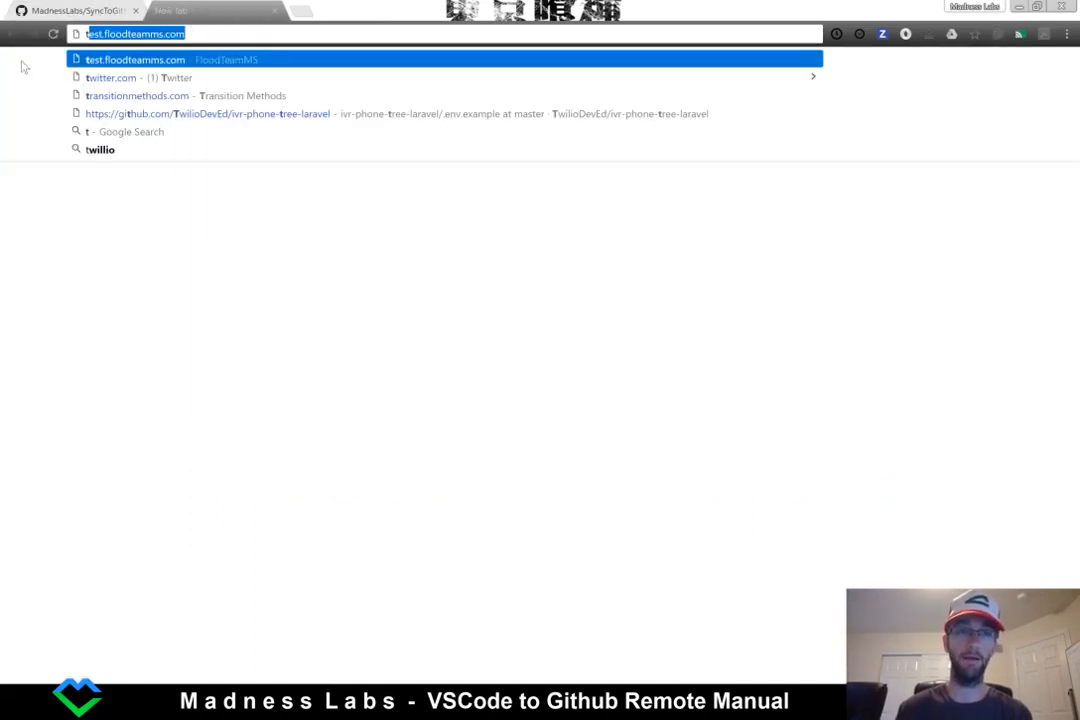
Enter try.github in a new Chrome tab's address bar.
type("try.github")
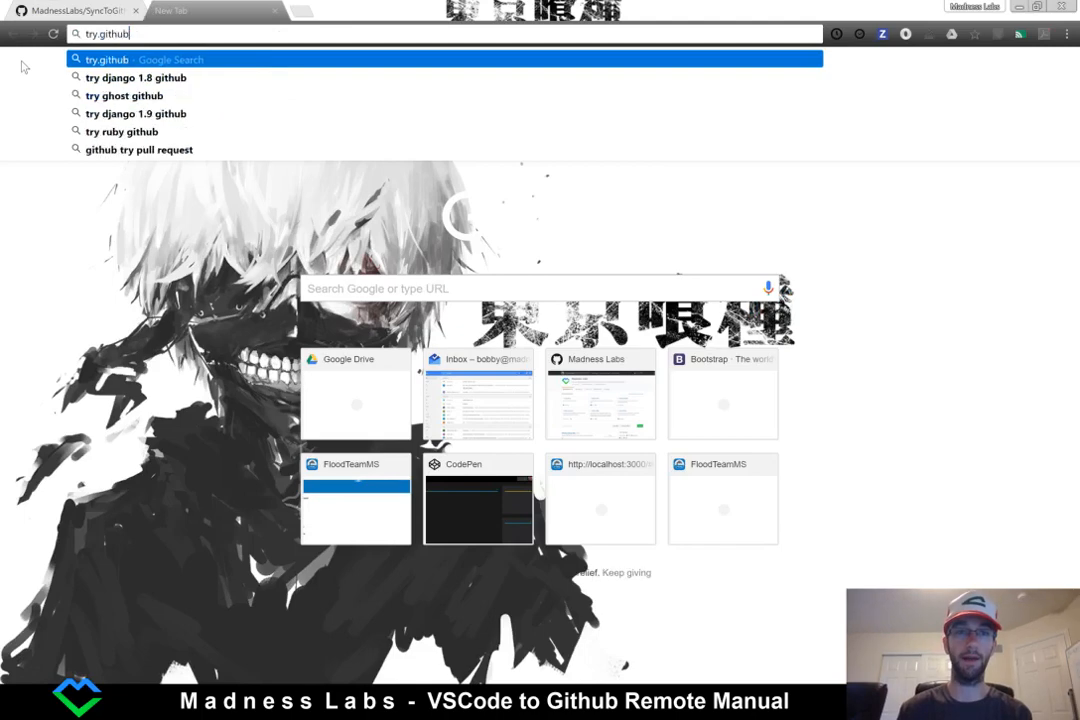